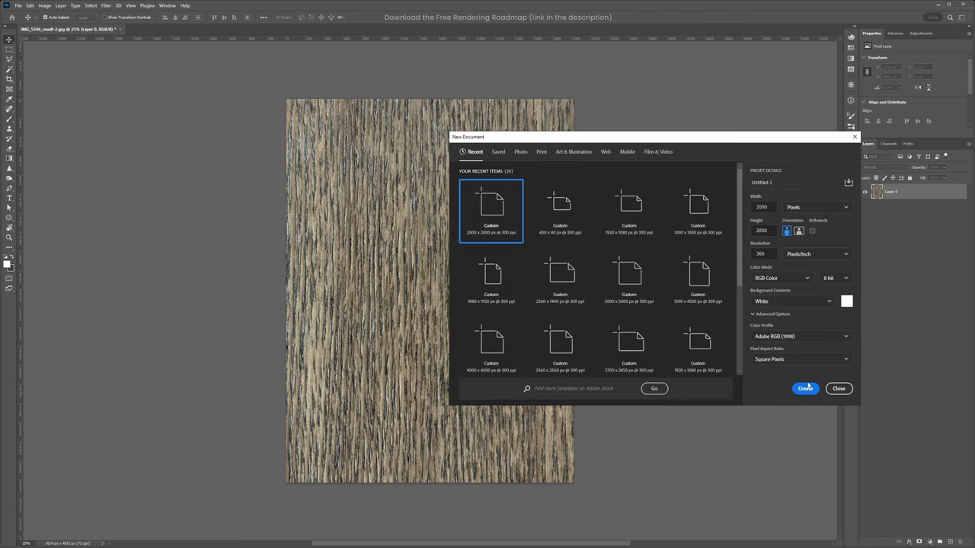
# Create the new blank document, then define the wood-grain image as a pattern via Edit > Define Pattern.
pyautogui.click(804, 389)
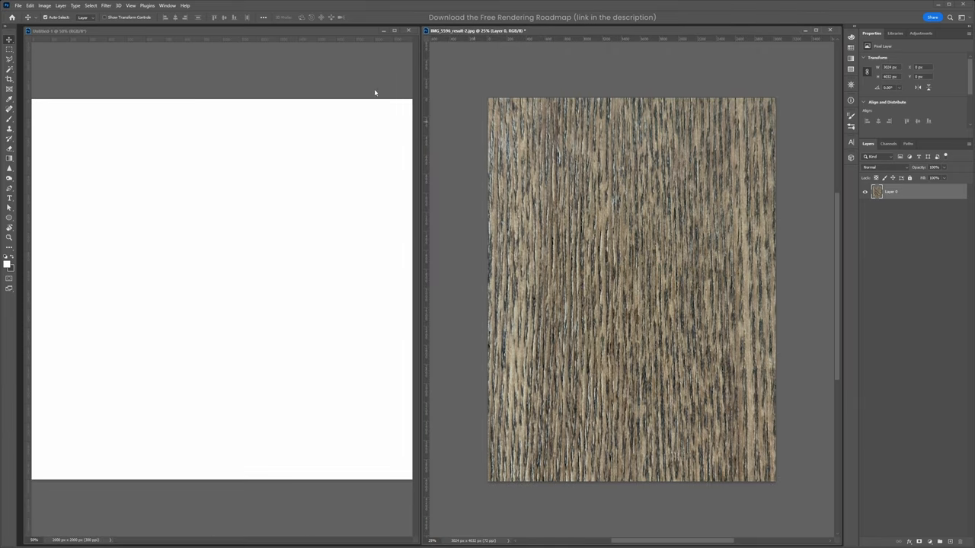
pyautogui.click(34, 6)
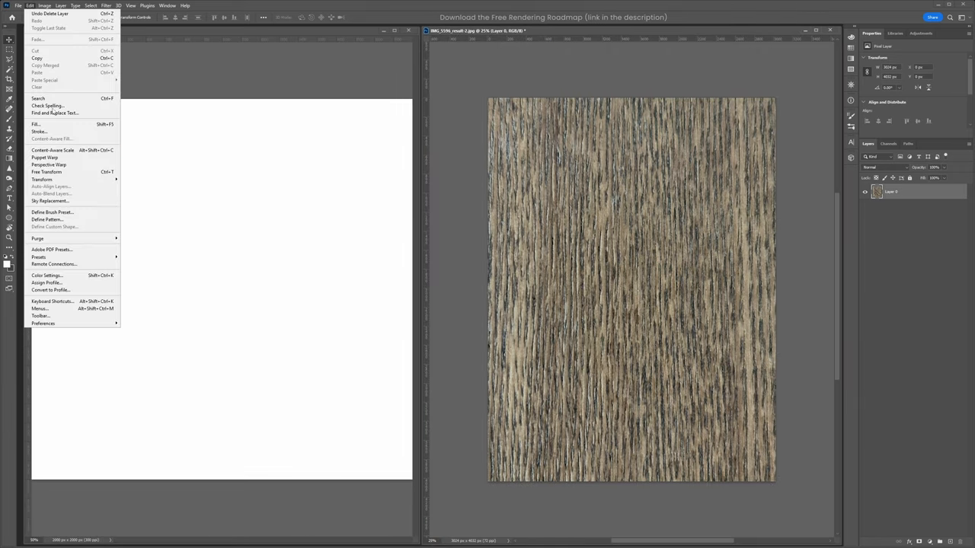
pyautogui.click(48, 219)
pyautogui.write('tile')
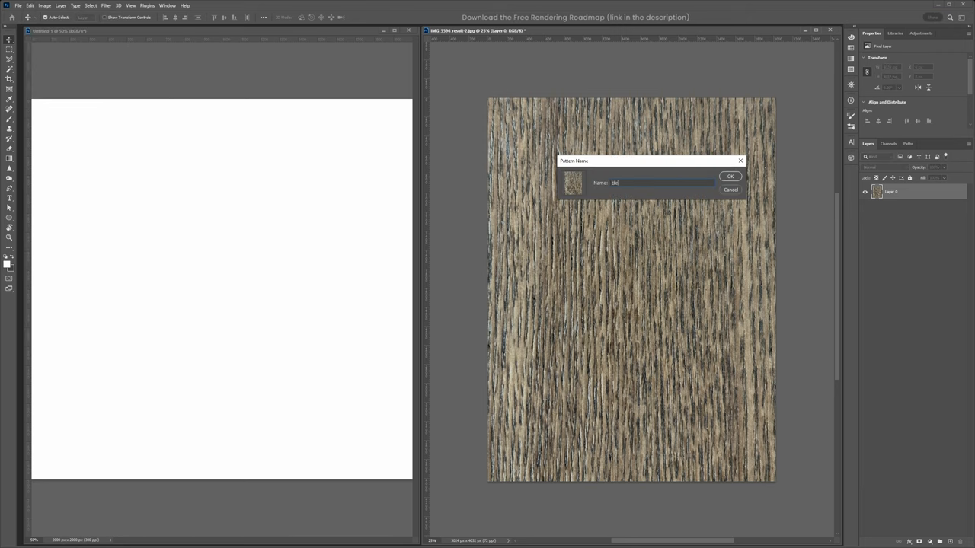
pyautogui.click(730, 177)
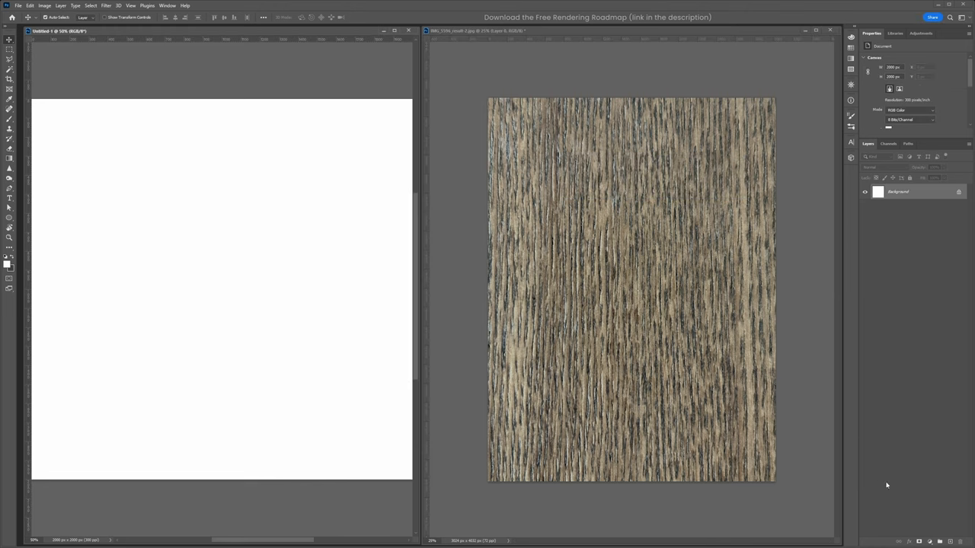
# Add a Pattern fill layer in the blank document using the saved wood-grain pattern.
pyautogui.click(911, 176)
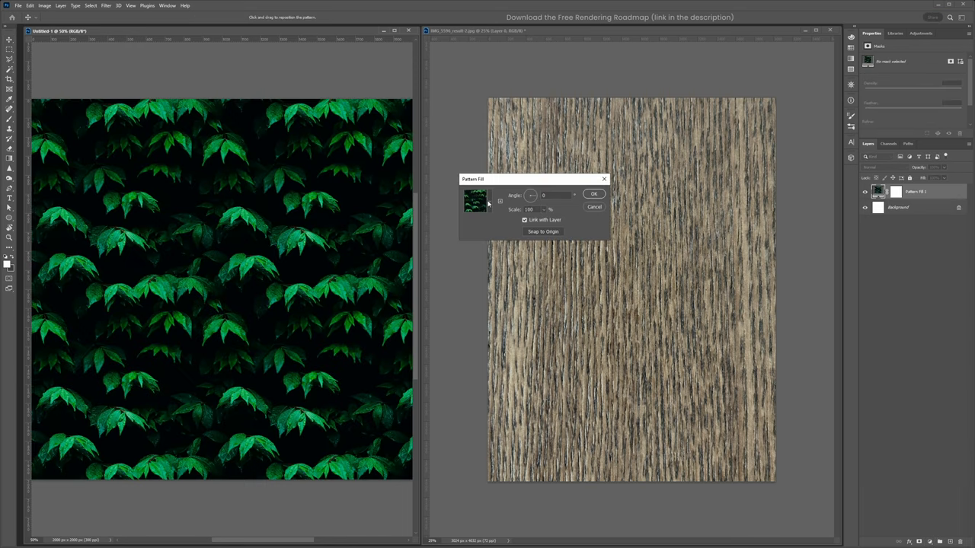
pyautogui.click(476, 201)
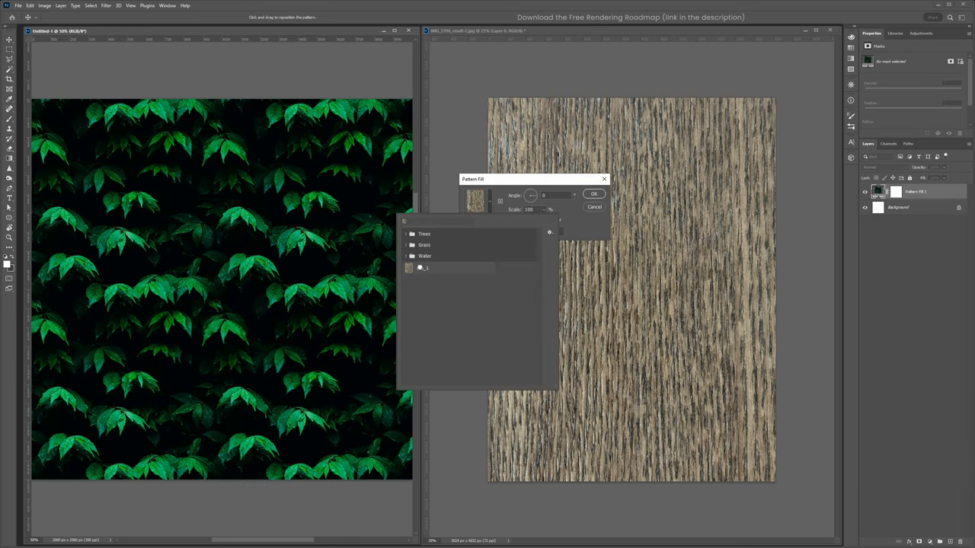
pyautogui.click(421, 268)
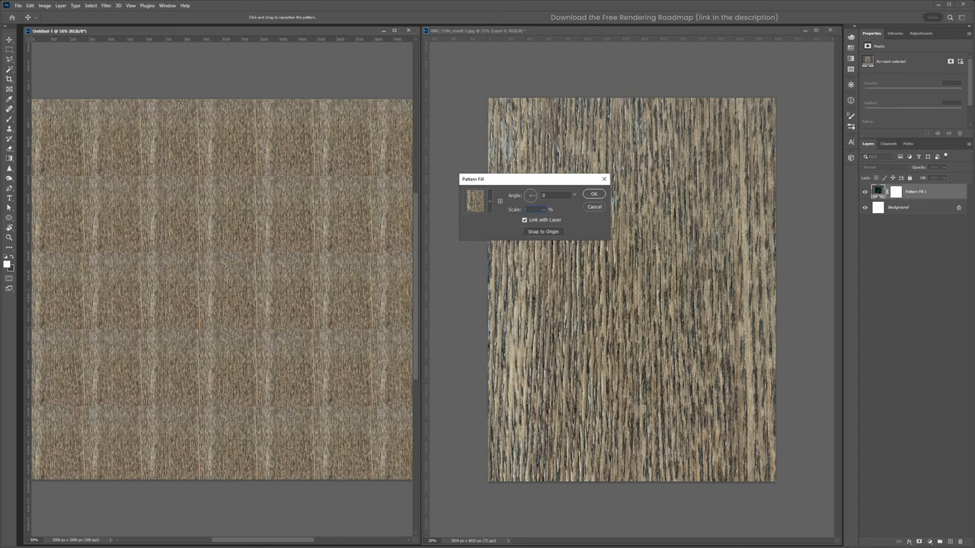
pyautogui.click(595, 193)
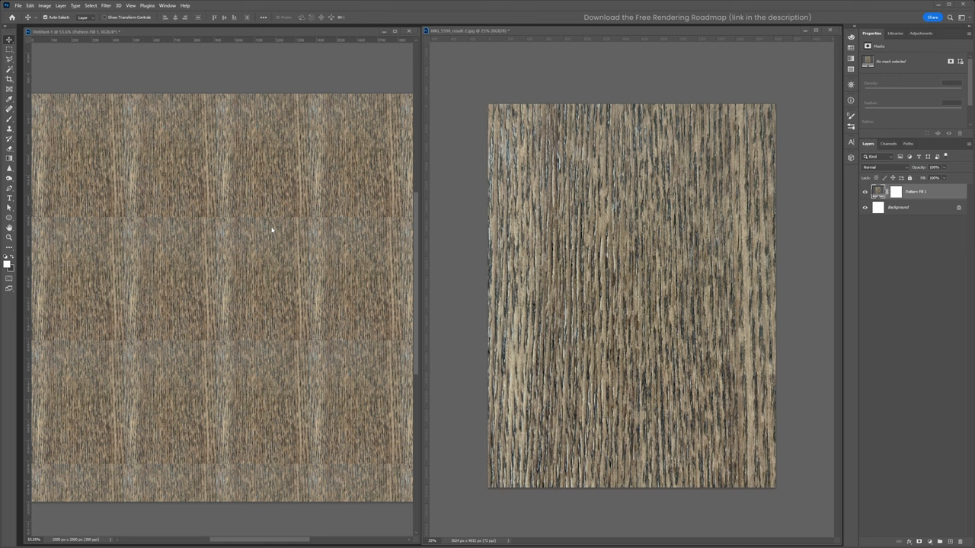
pyautogui.moveTo(235, 344)
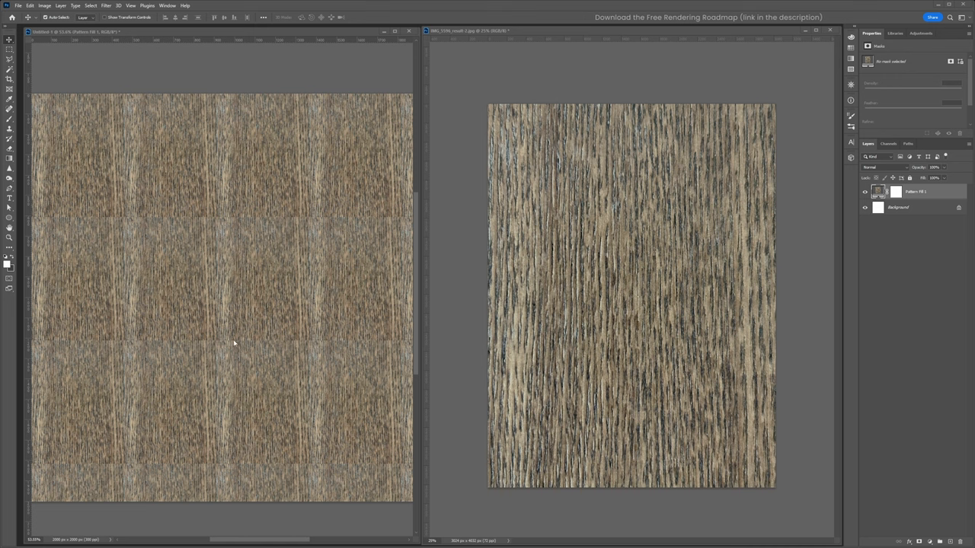
pyautogui.moveTo(237, 214)
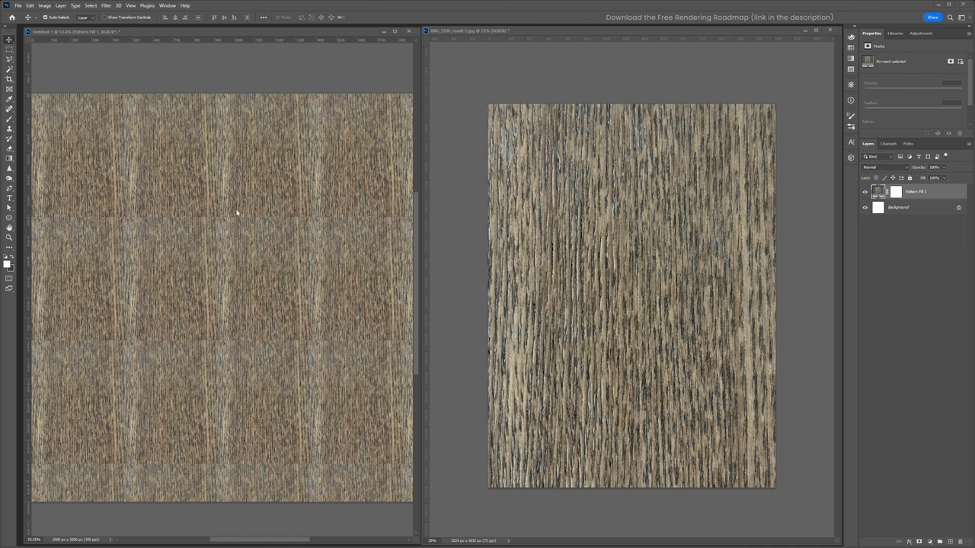
pyautogui.moveTo(244, 256)
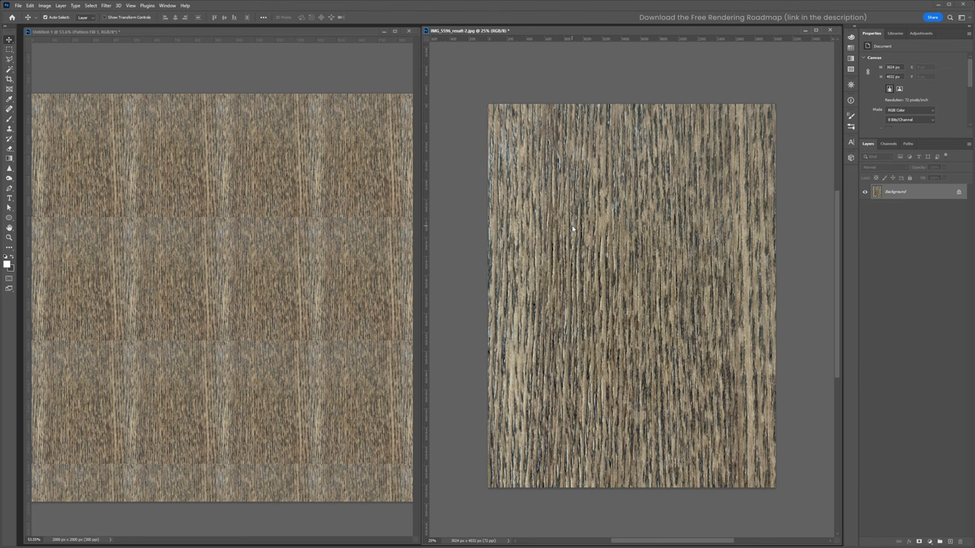
# Convert the wood image to Lab Color and target only its Lightness channel.
pyautogui.click(47, 5)
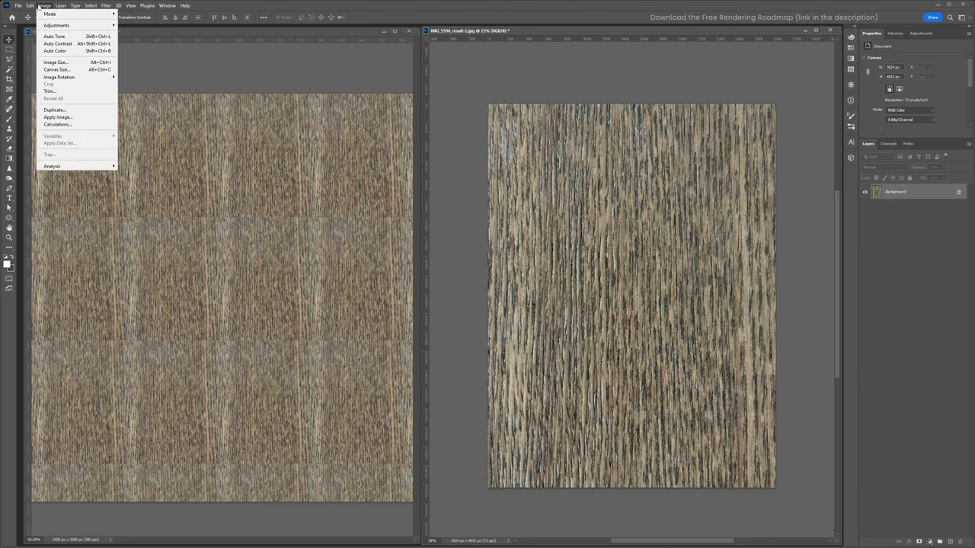
pyautogui.click(55, 12)
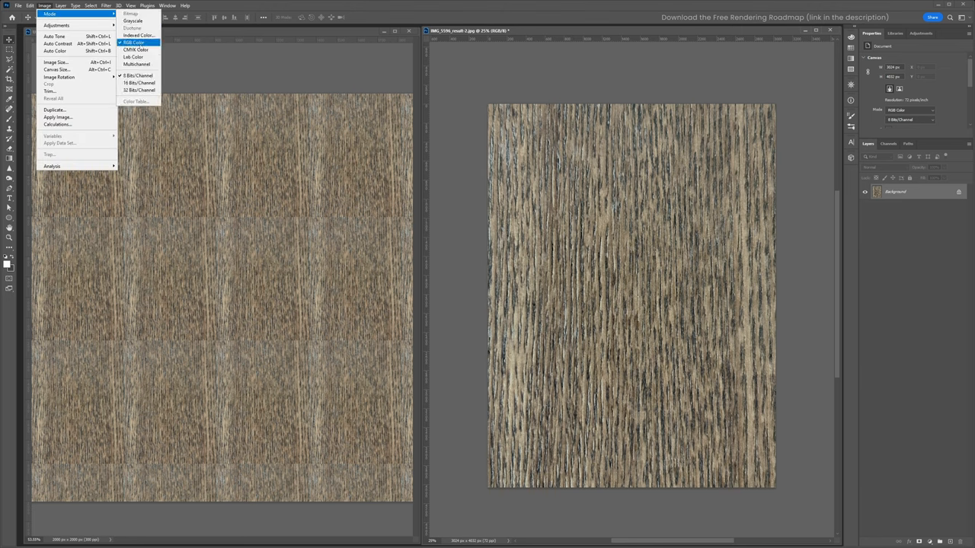
pyautogui.click(131, 57)
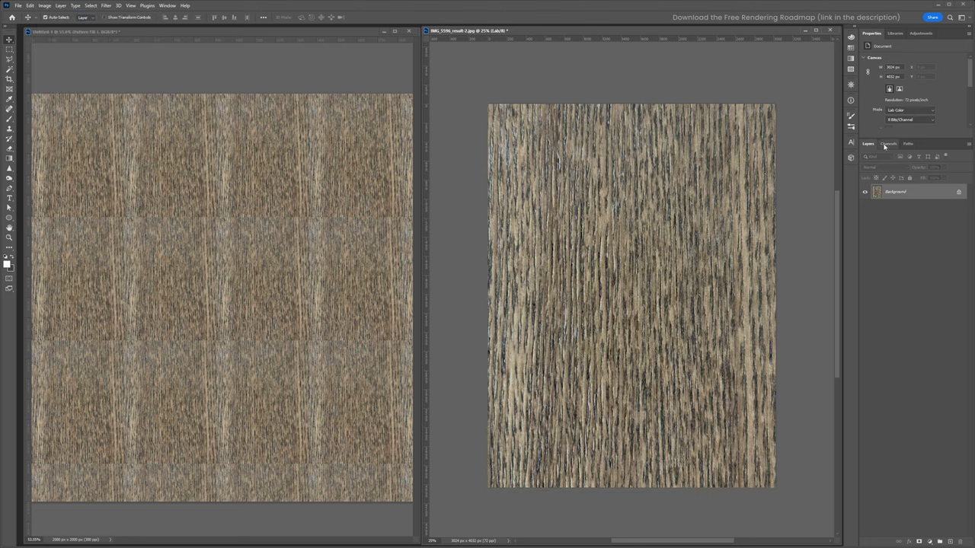
pyautogui.click(883, 144)
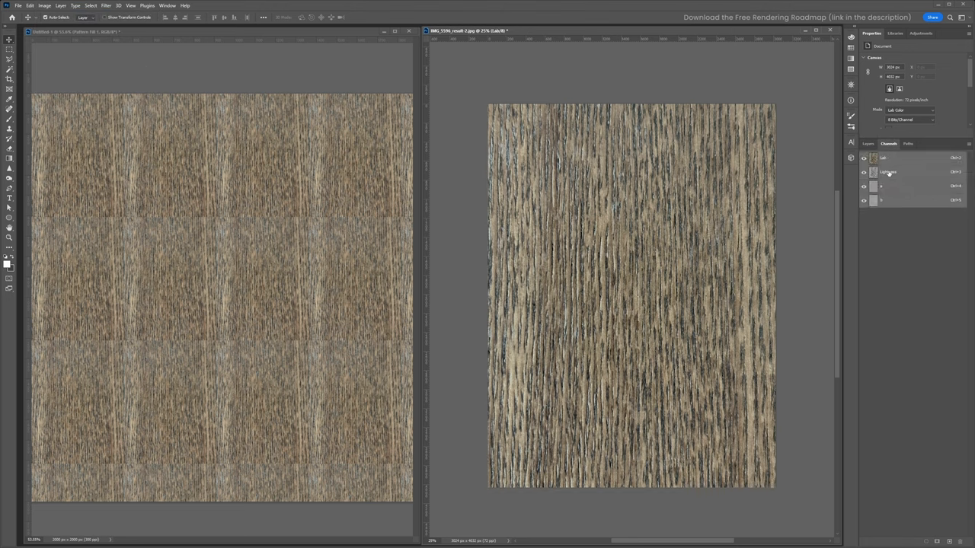
pyautogui.click(888, 170)
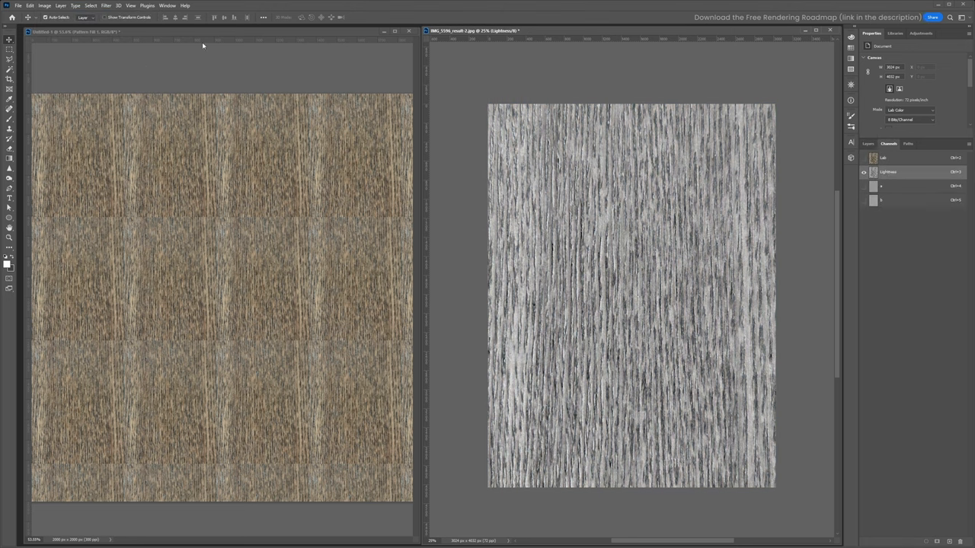
# Apply a High Pass filter with a tuned radius to the Lightness channel, then return the image to RGB Color.
pyautogui.click(110, 6)
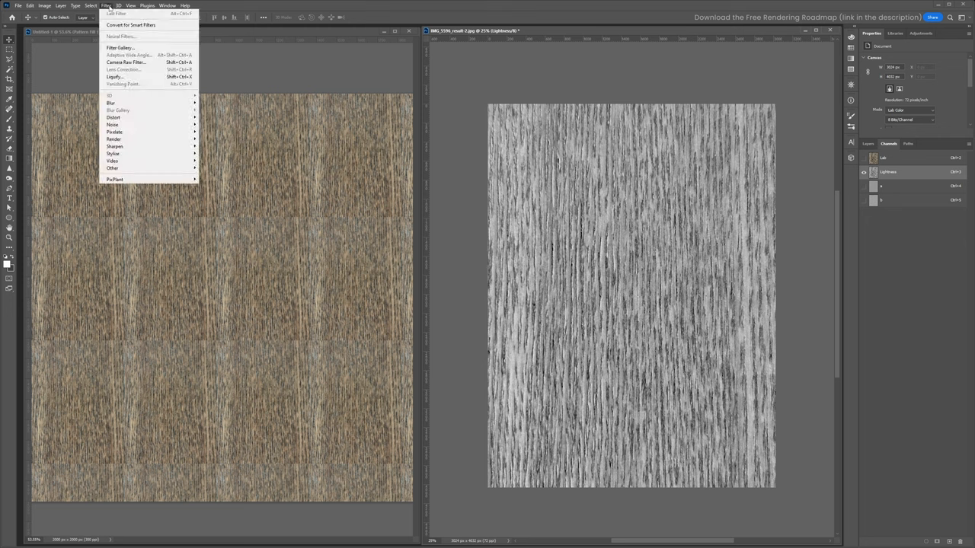
pyautogui.click(111, 167)
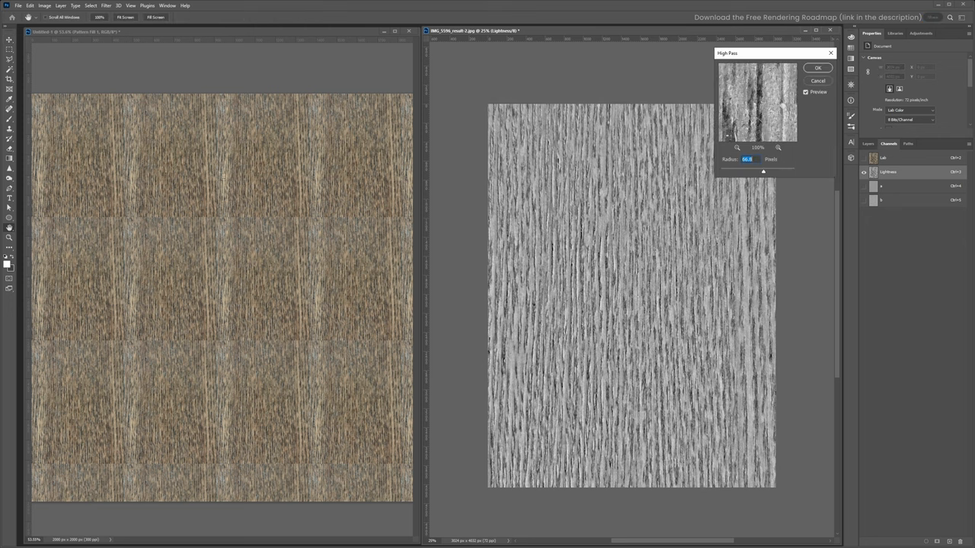
pyautogui.moveTo(764, 171); pyautogui.dragTo(790, 171)
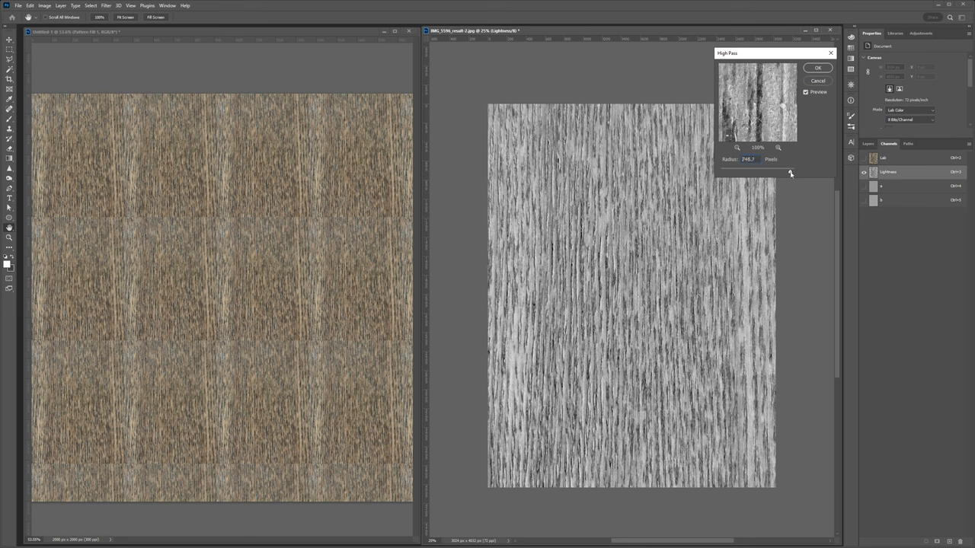
pyautogui.moveTo(789, 169); pyautogui.dragTo(777, 170)
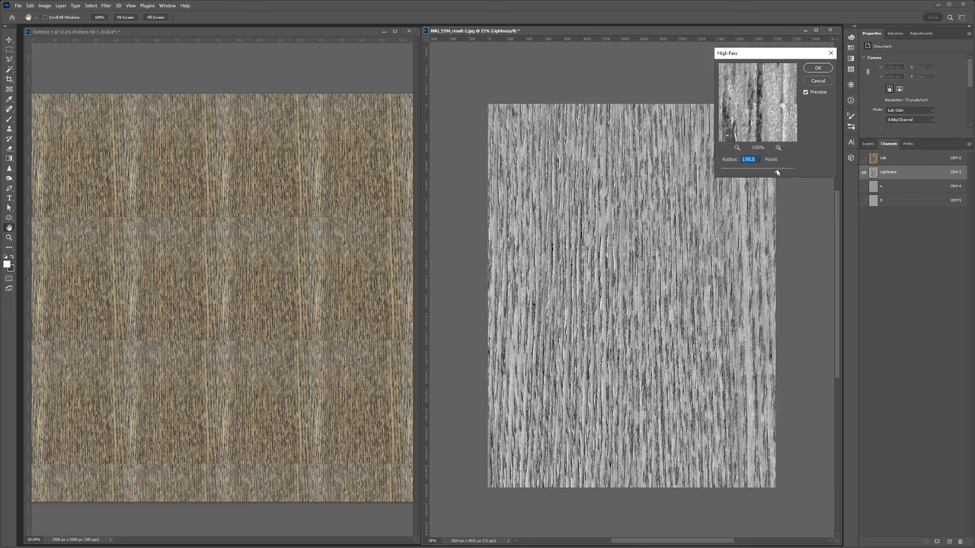
pyautogui.moveTo(777, 170); pyautogui.dragTo(765, 171)
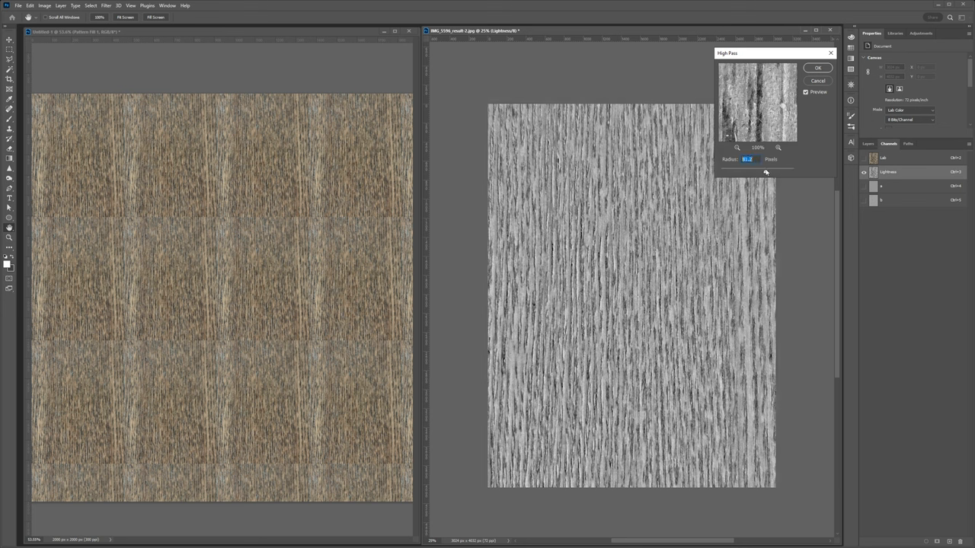
pyautogui.moveTo(765, 172); pyautogui.dragTo(762, 172)
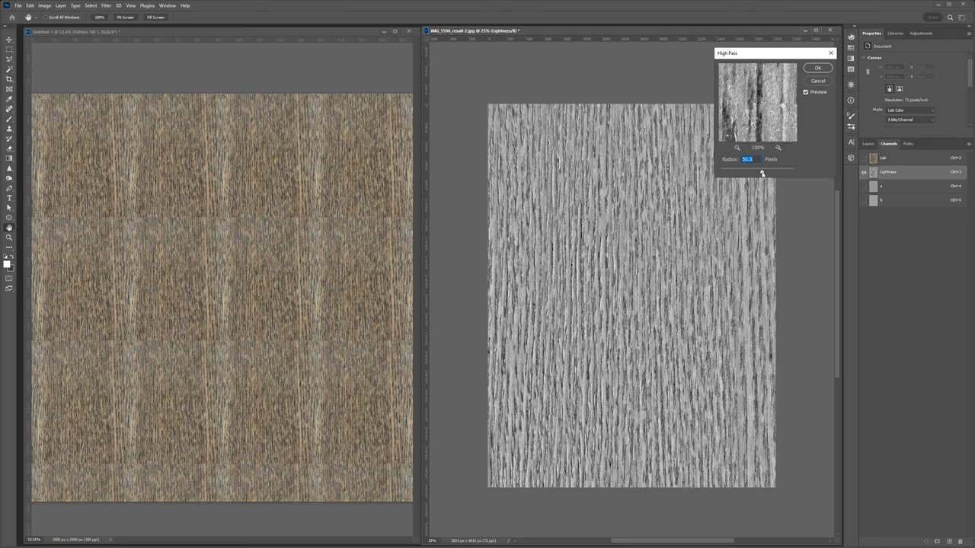
pyautogui.moveTo(761, 172); pyautogui.dragTo(758, 172)
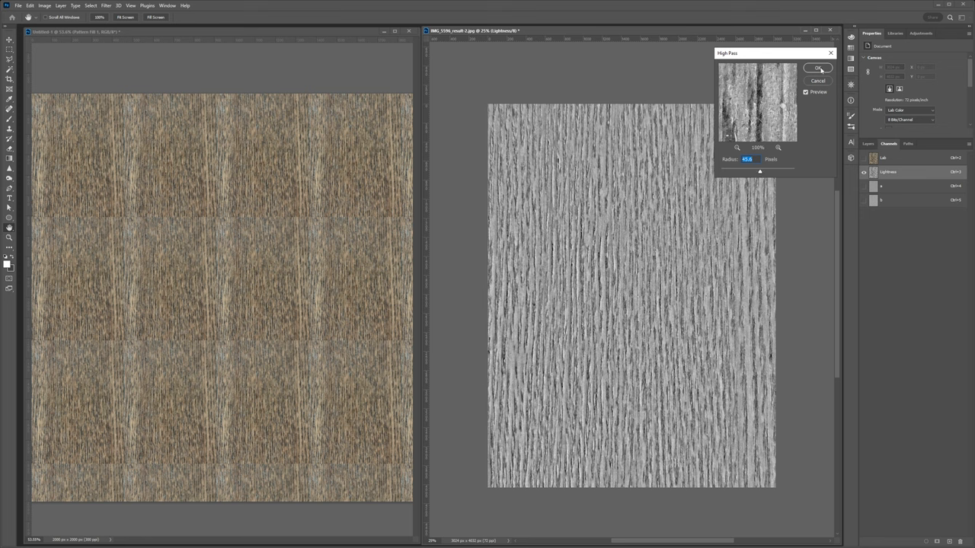
pyautogui.click(817, 67)
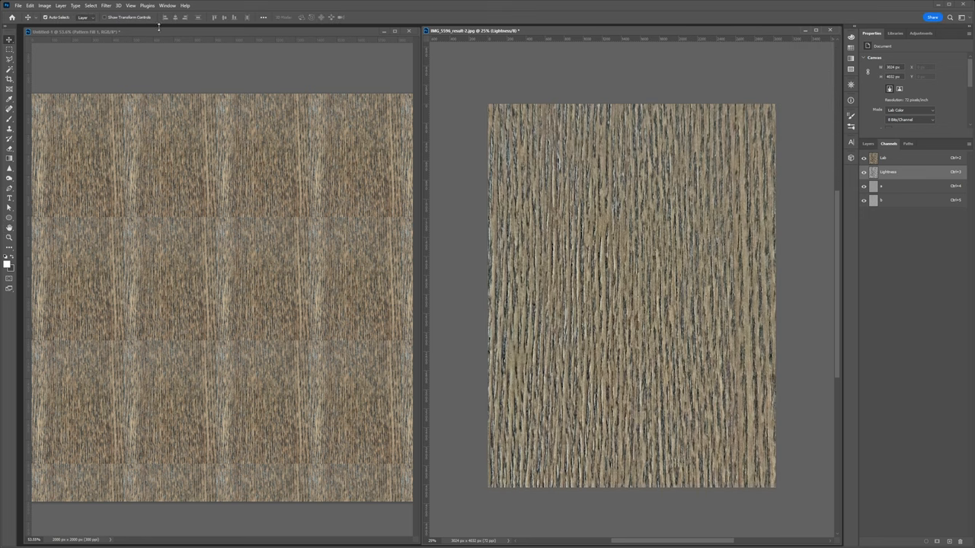
pyautogui.click(49, 6)
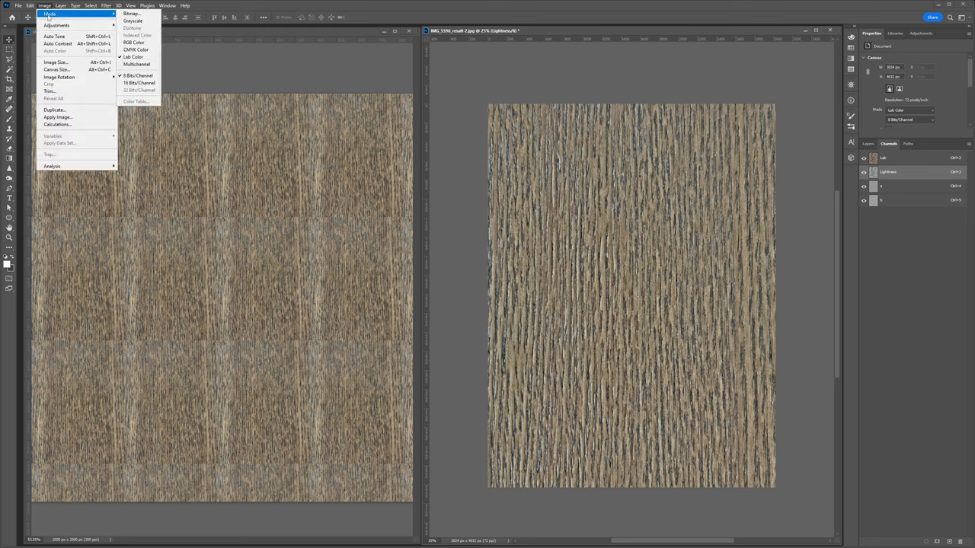
pyautogui.click(131, 50)
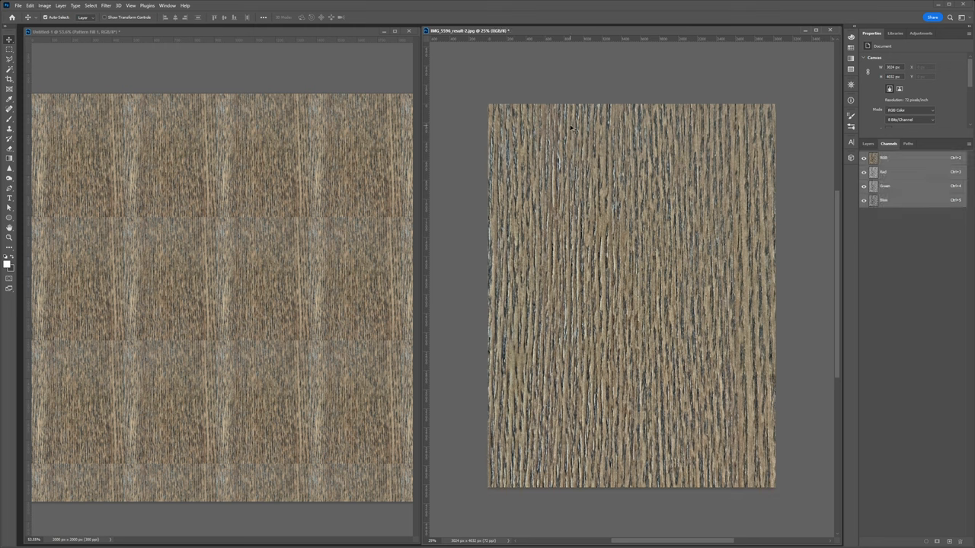
# Define the filtered wood image as a second pattern and apply it to the test document's pattern fill.
pyautogui.click(867, 144)
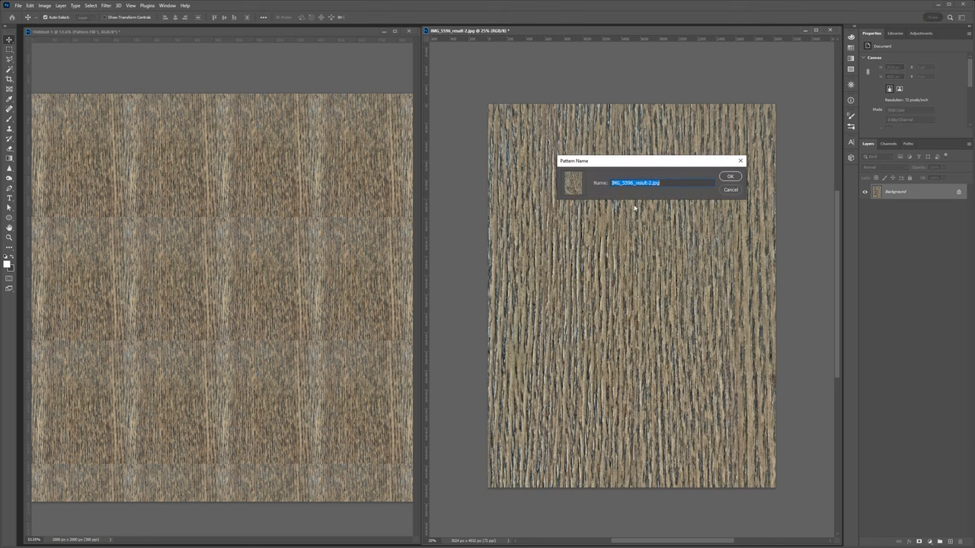
pyautogui.click(729, 177)
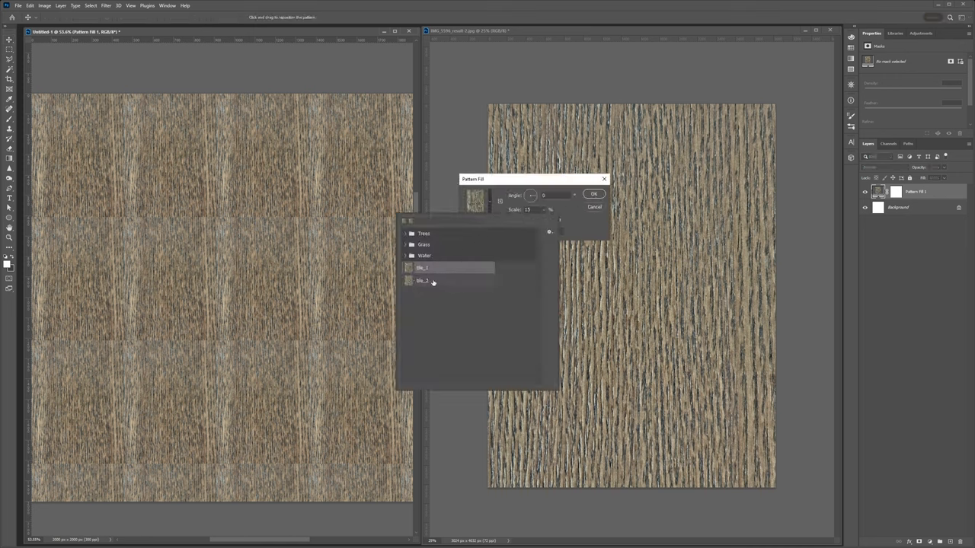
pyautogui.click(594, 193)
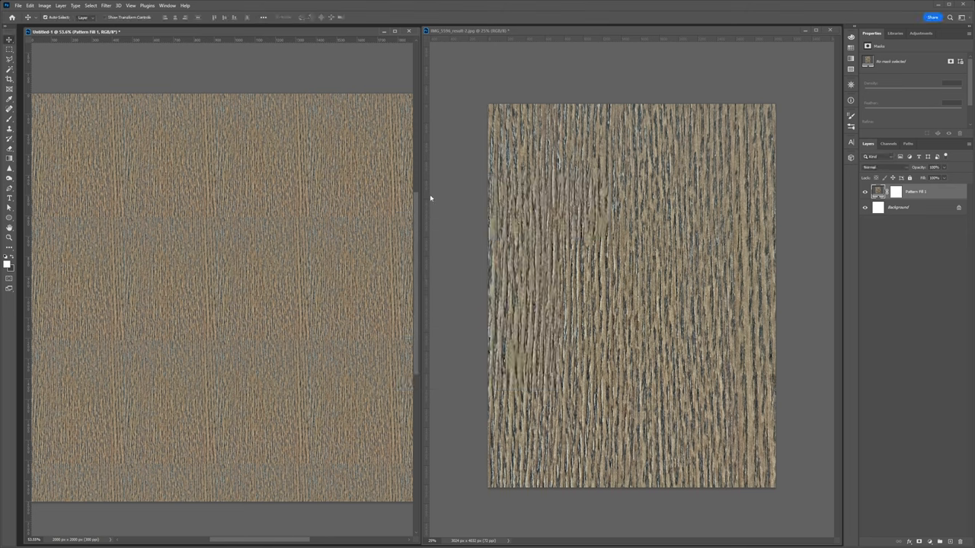
pyautogui.moveTo(352, 300)
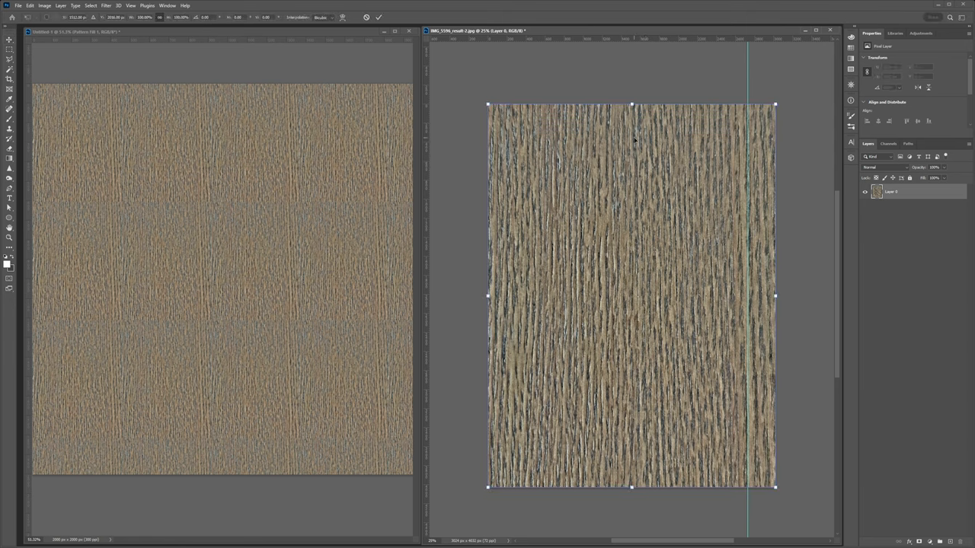
# Bring up the transform options on the wood texture layer to finish reshaping it within the canvas.
pyautogui.rightClick(634, 138)
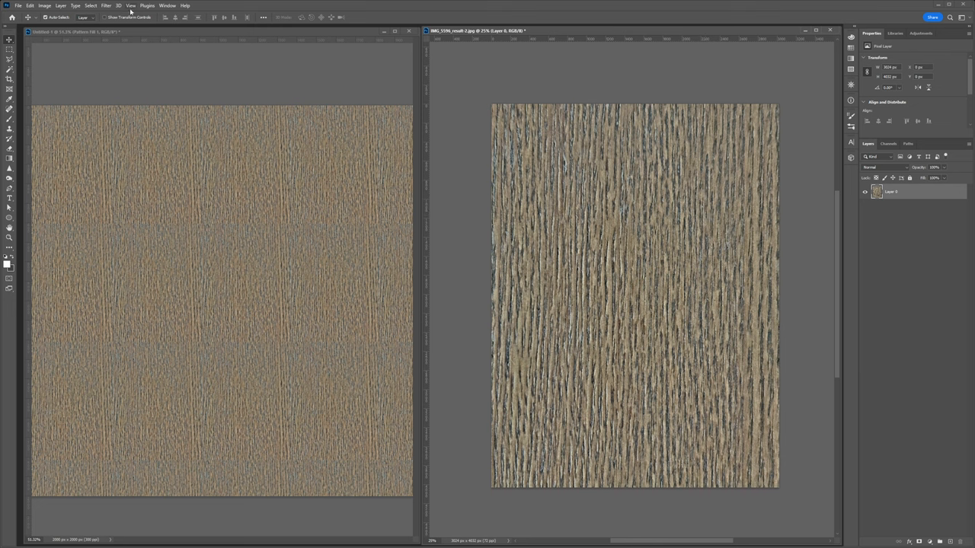
# Offset the wood texture horizontally by 50 with Wrap Around, then crop its edges for seamless tiling.
pyautogui.click(111, 6)
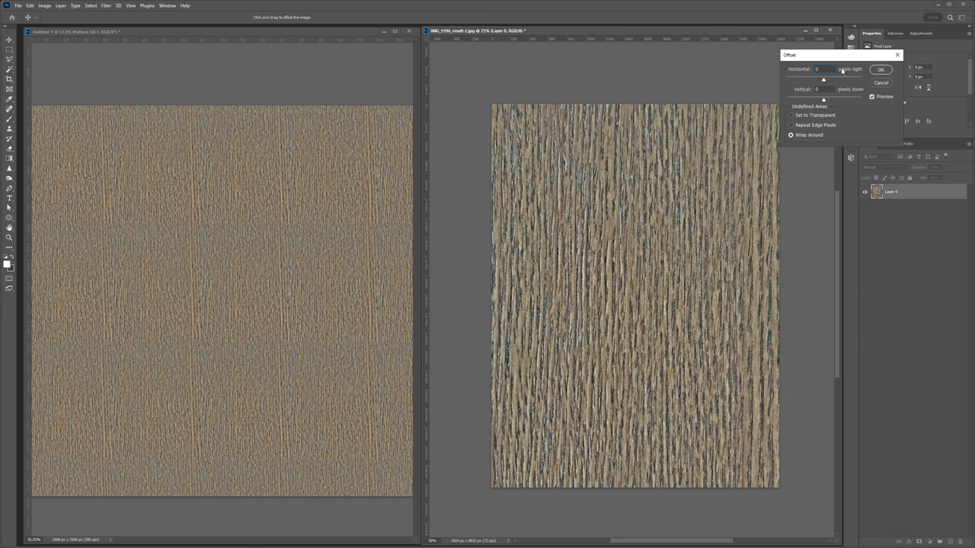
pyautogui.write('5')
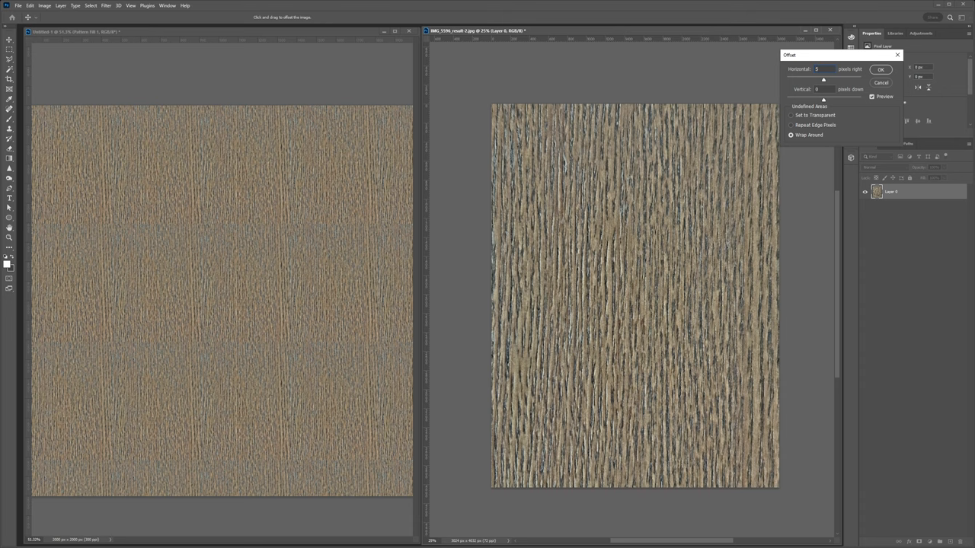
pyautogui.write('50')
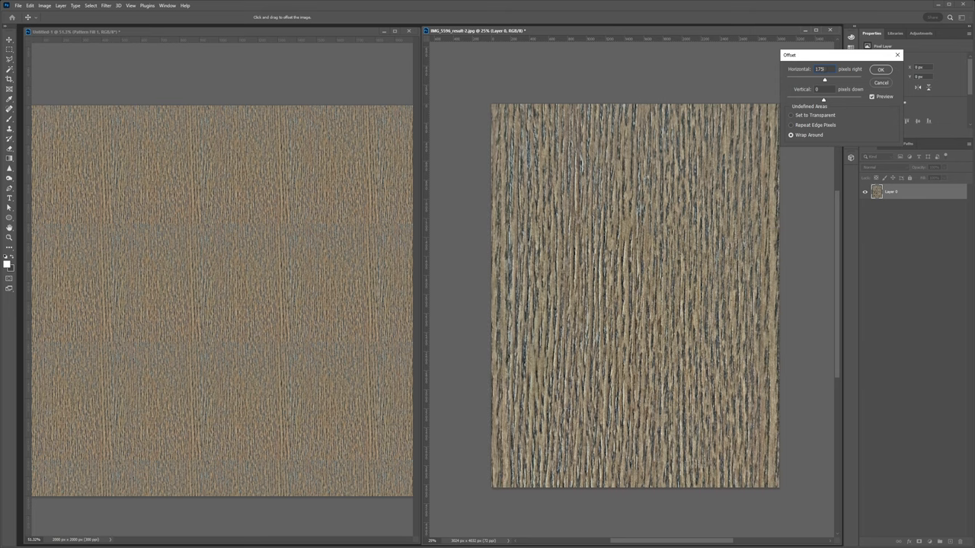
pyautogui.click(876, 70)
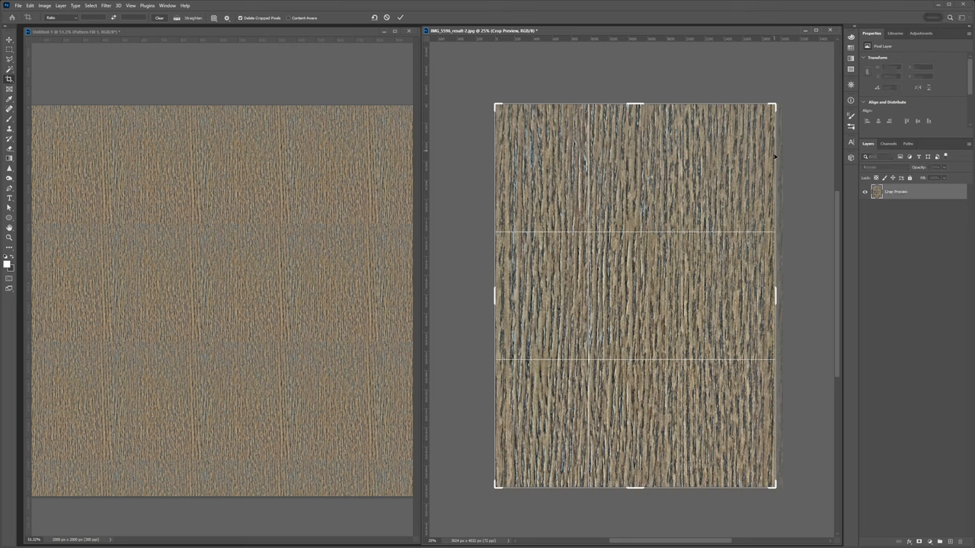
pyautogui.press('Enter')
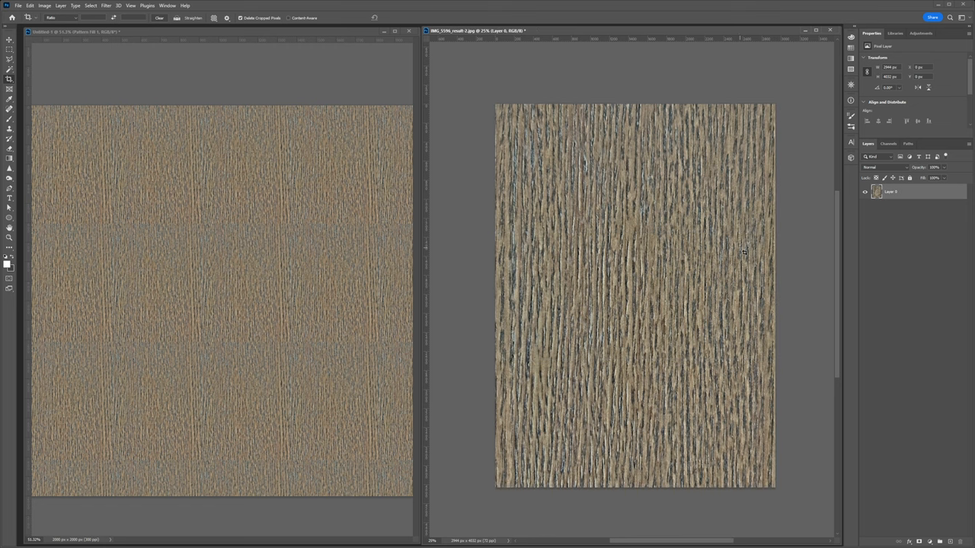
pyautogui.click(37, 6)
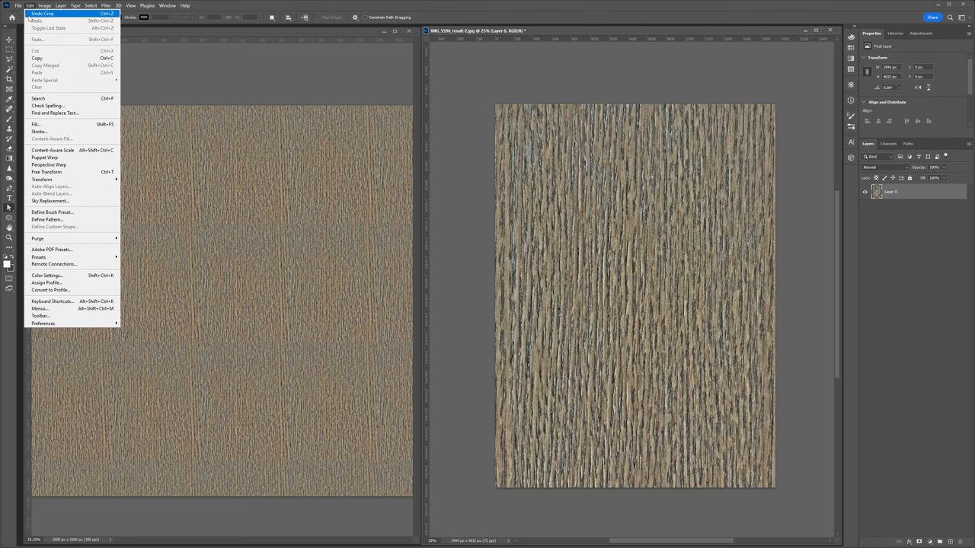
# Define the offset texture as a pattern named 'tile' and use it for the test document's pattern fill.
pyautogui.click(44, 219)
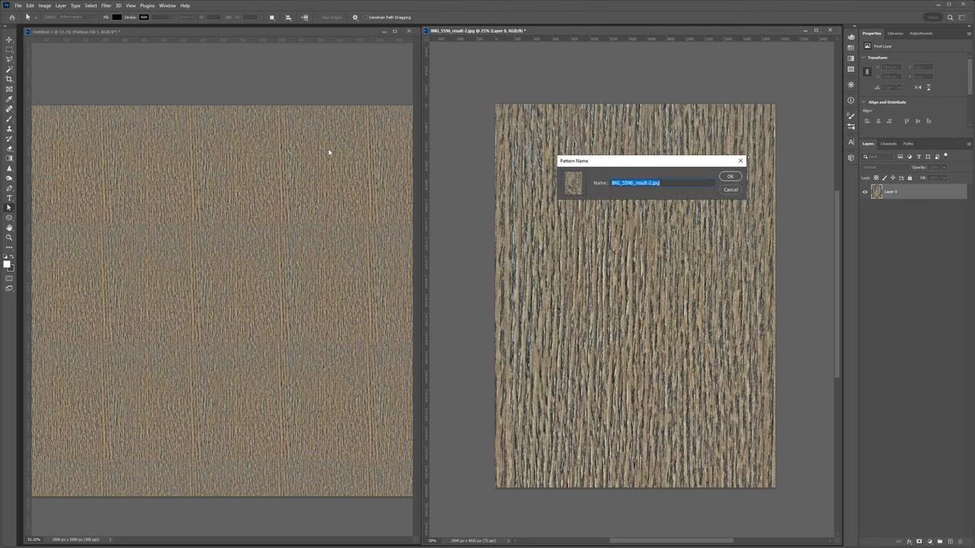
pyautogui.write('tile_')
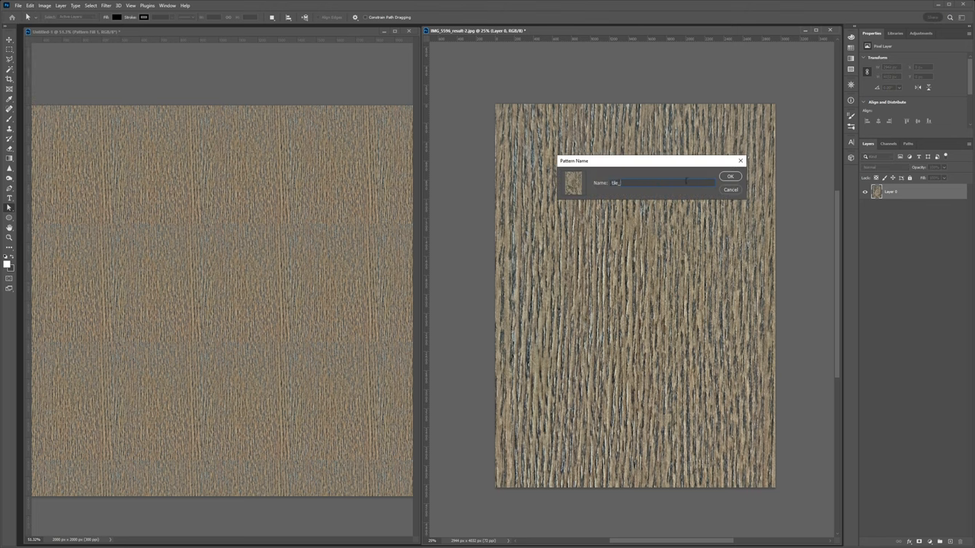
pyautogui.click(728, 177)
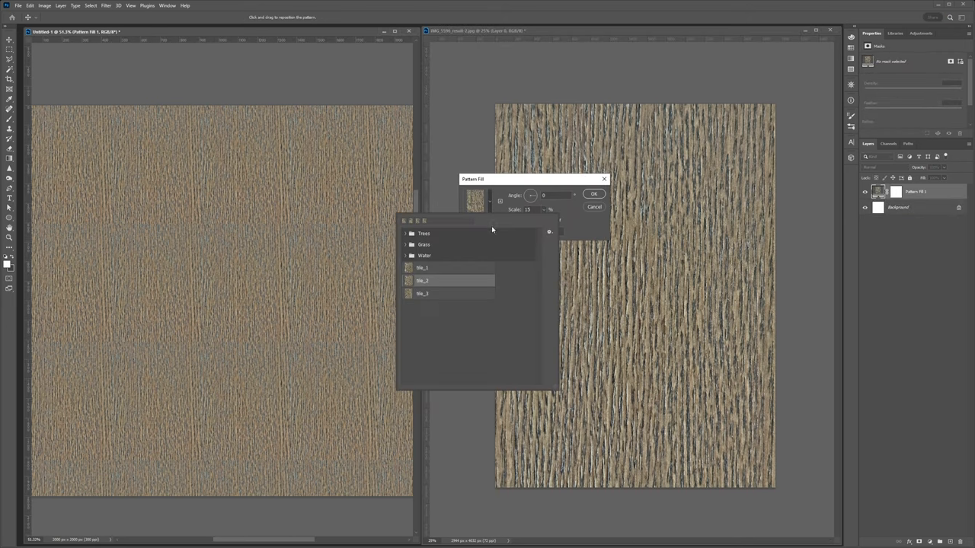
pyautogui.click(595, 193)
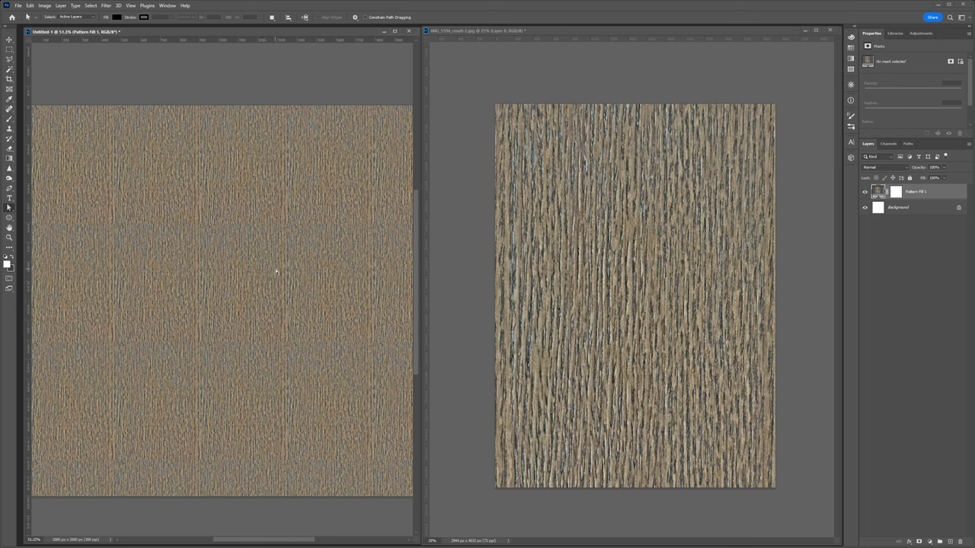
pyautogui.moveTo(284, 243)
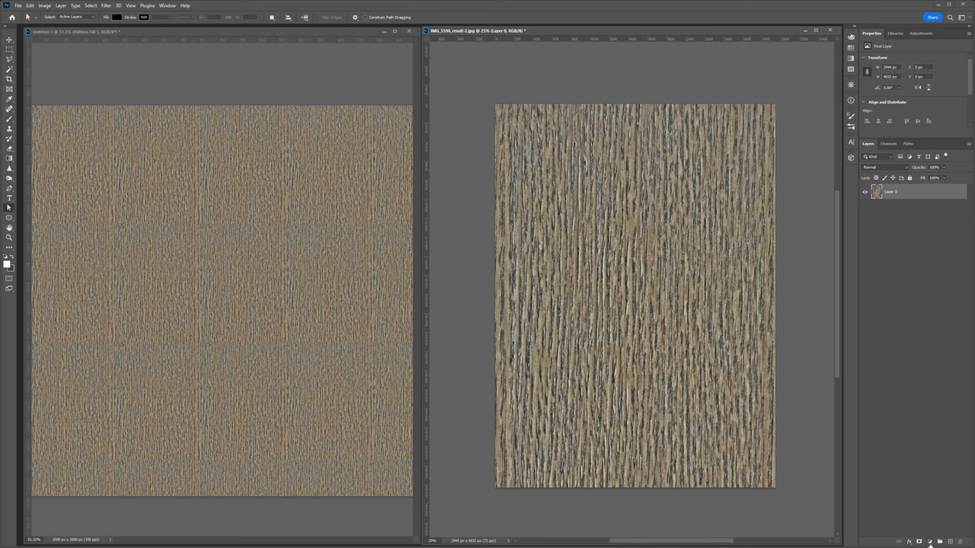
# Add a Vibrance adjustment layer and raise its Vibrance and Saturation for a warmer wood tone.
pyautogui.click(929, 541)
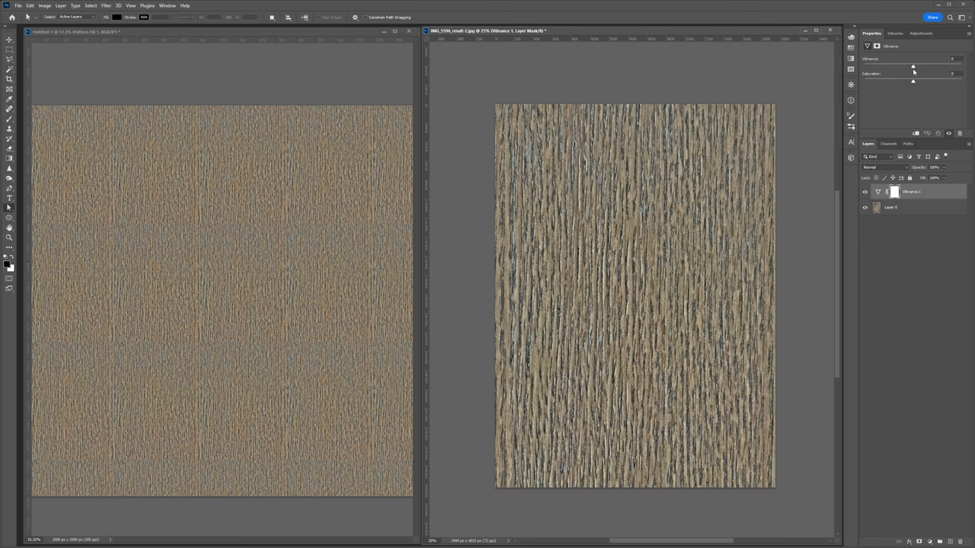
pyautogui.moveTo(912, 67); pyautogui.dragTo(952, 67)
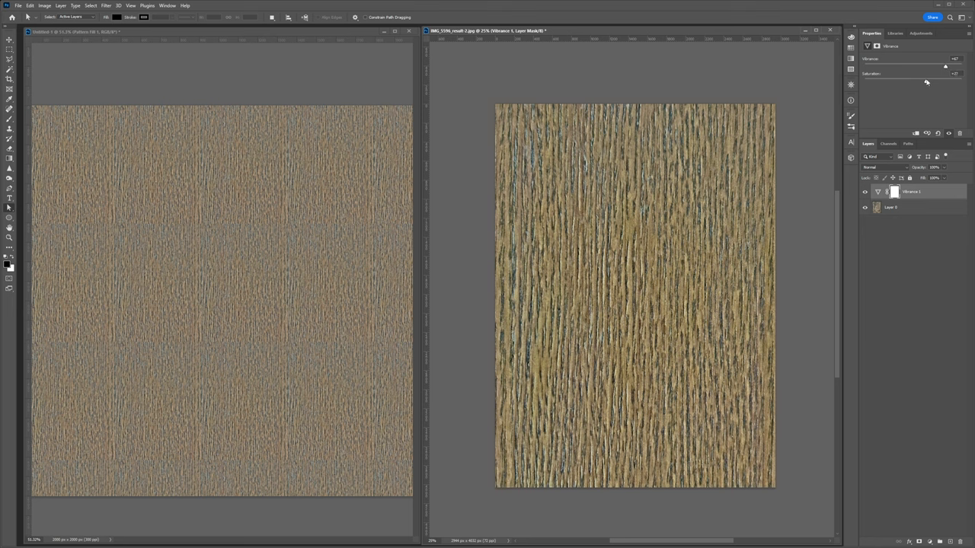
pyautogui.moveTo(926, 83); pyautogui.dragTo(937, 79)
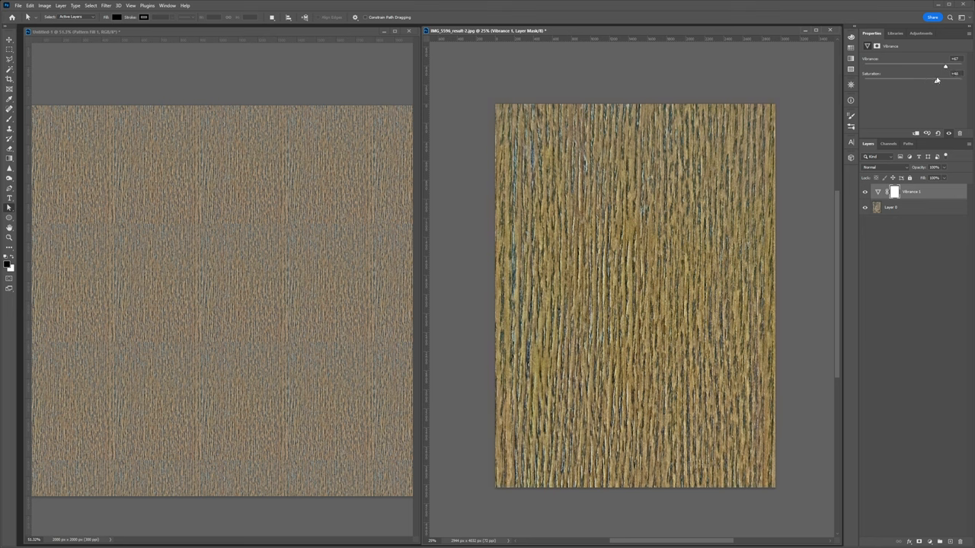
pyautogui.moveTo(924, 79); pyautogui.dragTo(937, 79)
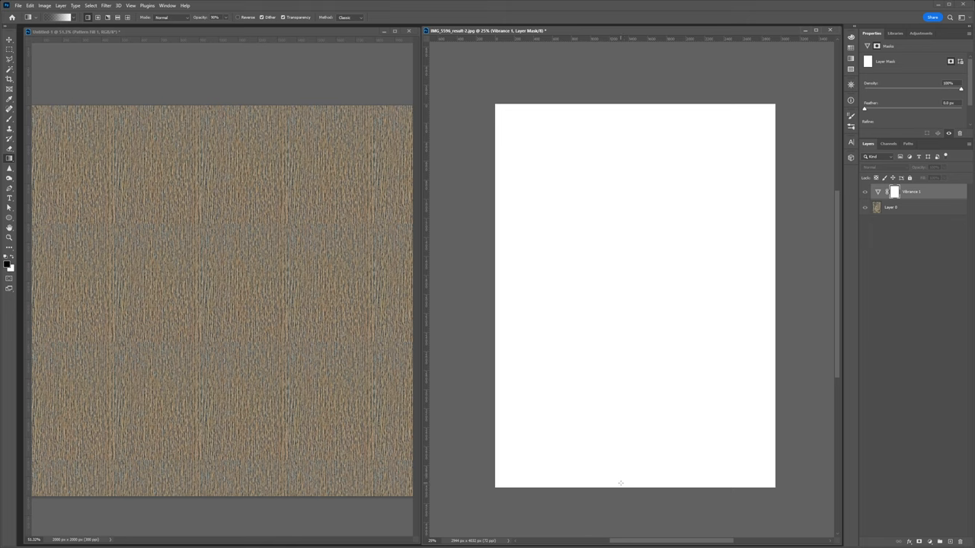
# Draw a top-to-bottom gradient on the Vibrance layer's mask so the warm tint fades downward.
pyautogui.moveTo(616, 111); pyautogui.dragTo(621, 482)
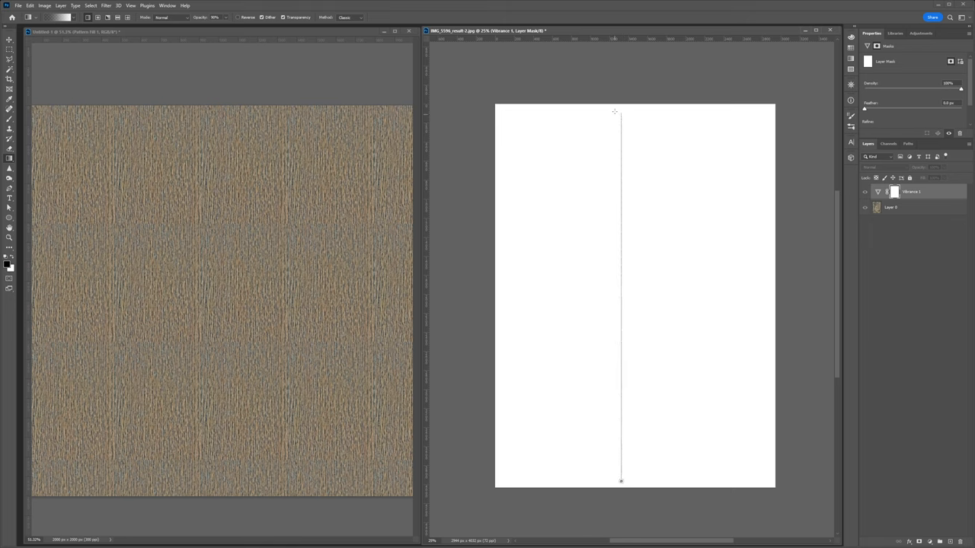
pyautogui.moveTo(622, 109); pyautogui.dragTo(622, 482)
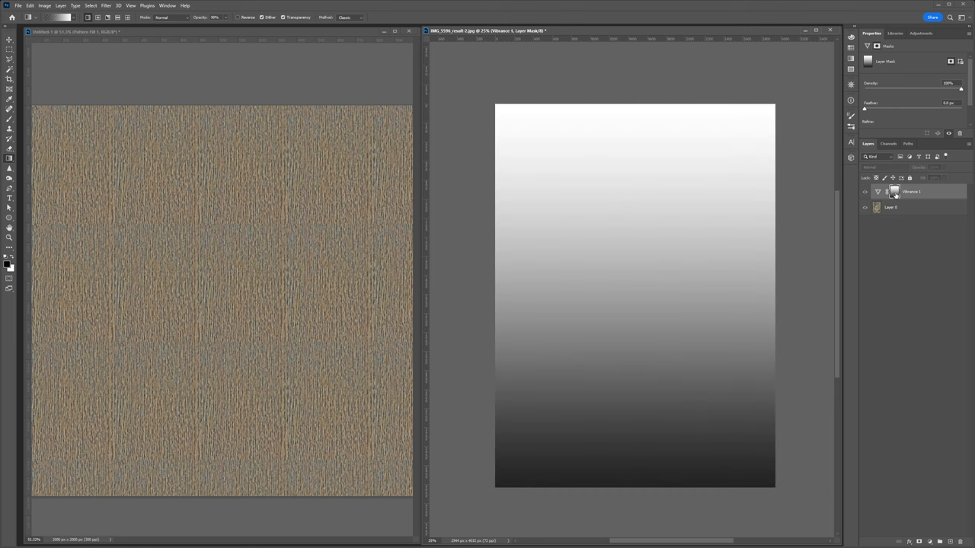
pyautogui.moveTo(621, 135); pyautogui.dragTo(621, 483)
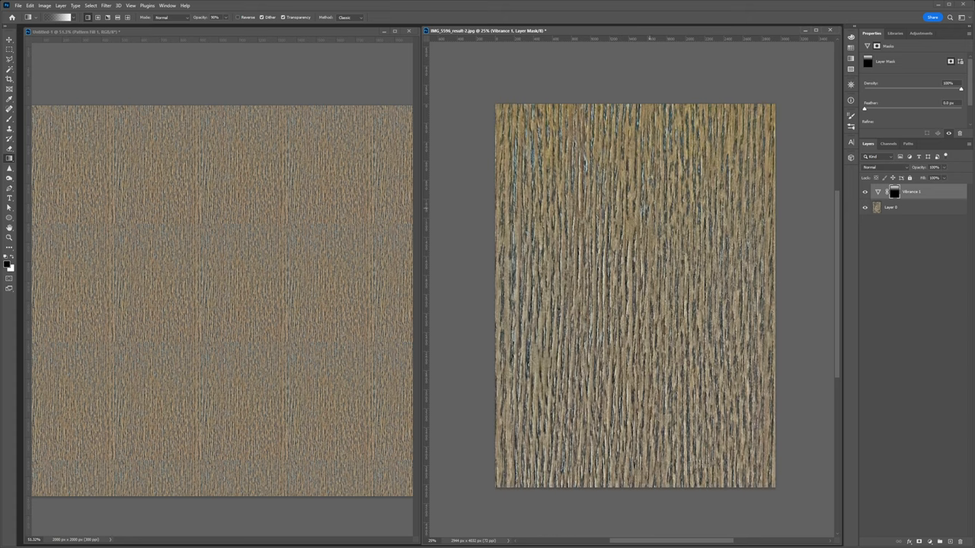
# Reopen the Vibrance adjustment and lower its strength so the wood's yellow tint is subtler.
pyautogui.click(862, 192)
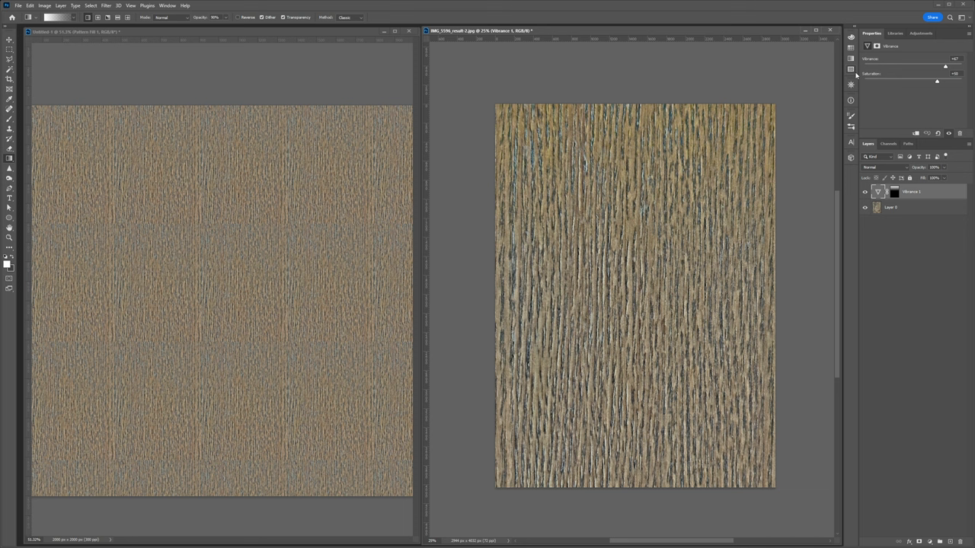
pyautogui.moveTo(945, 67); pyautogui.dragTo(933, 67)
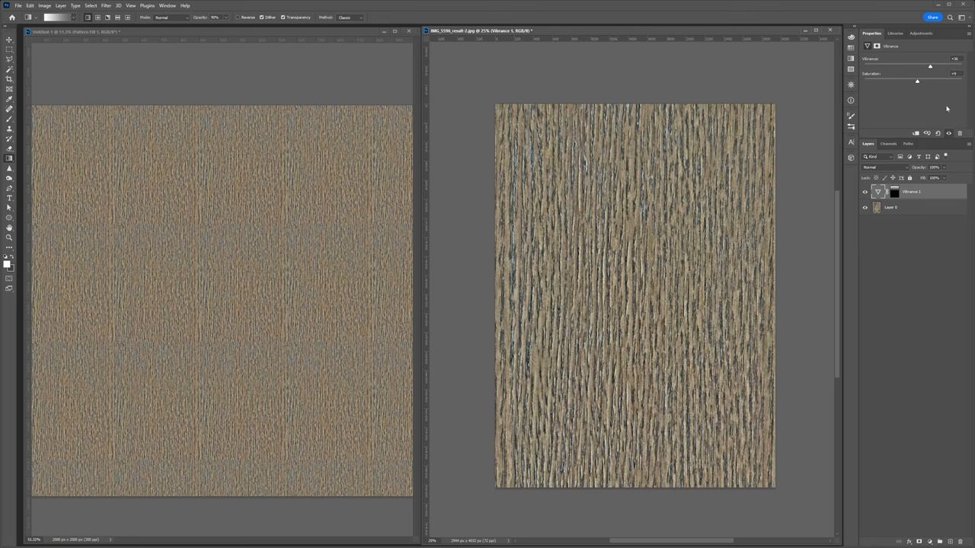
pyautogui.click(893, 209)
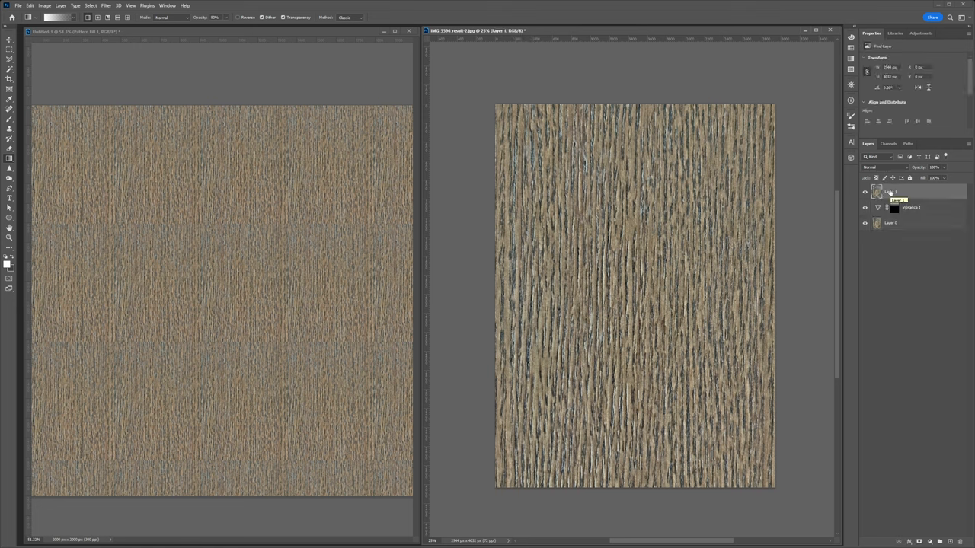
pyautogui.click(30, 6)
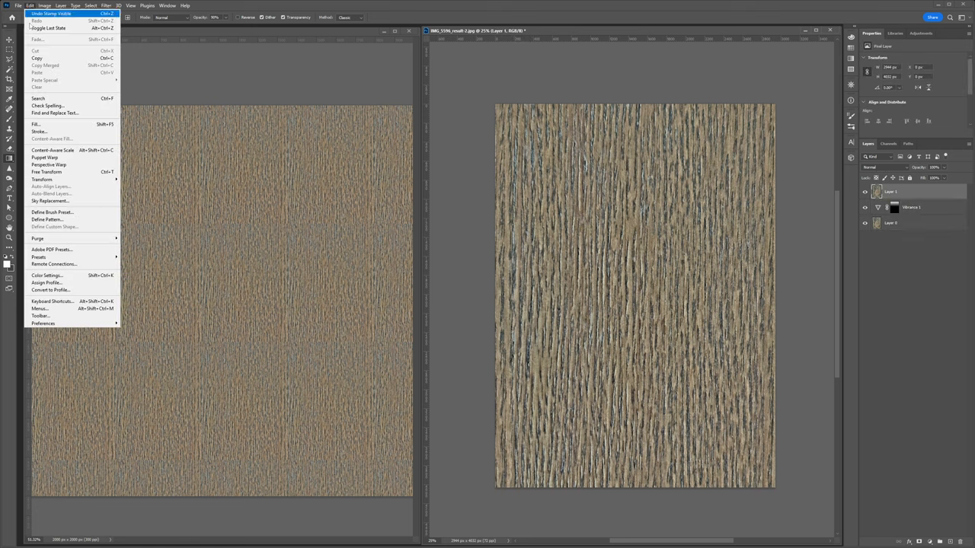
pyautogui.click(48, 219)
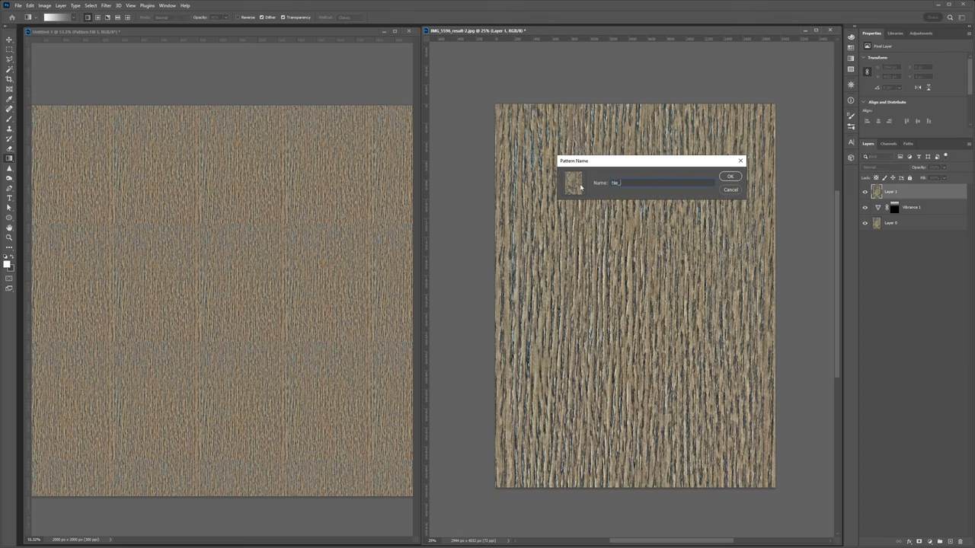
pyautogui.click(730, 177)
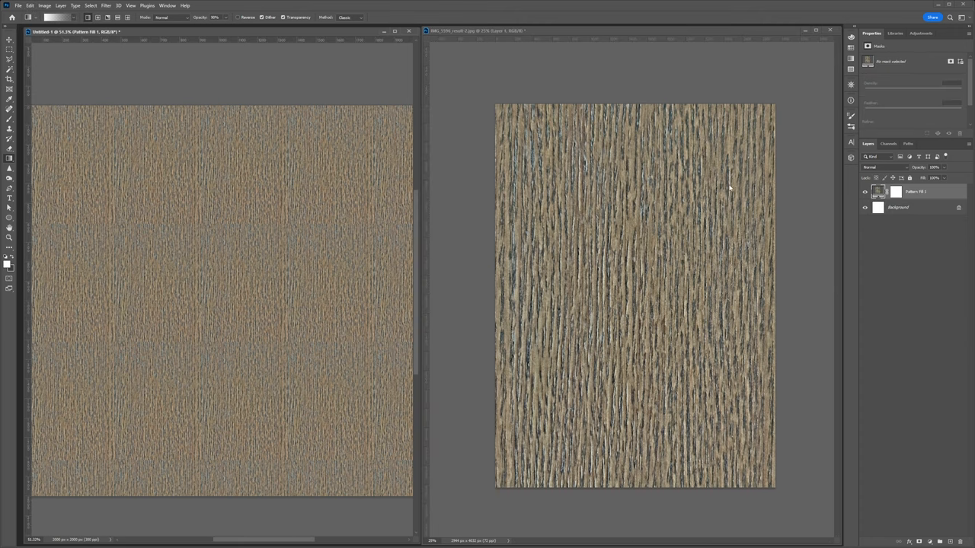
pyautogui.doubleClick(879, 192)
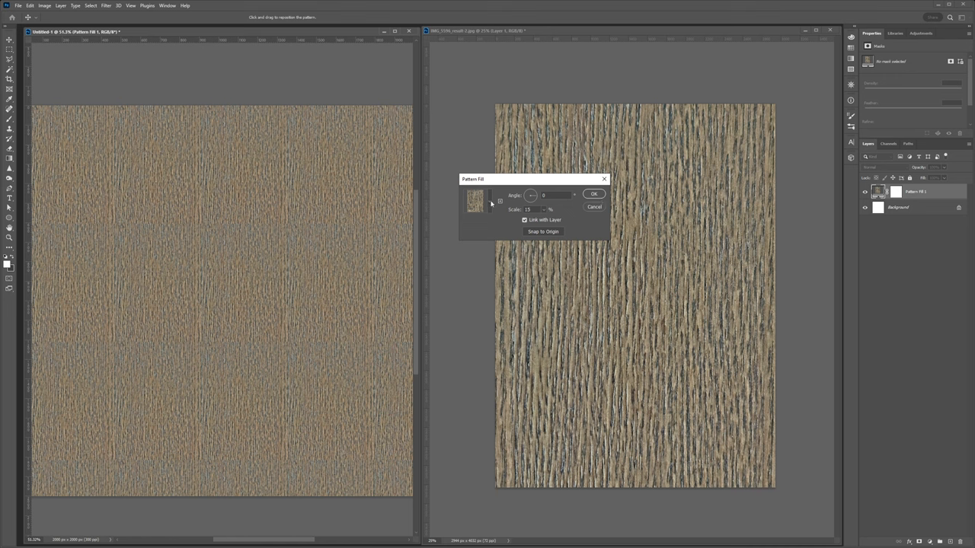
pyautogui.click(473, 202)
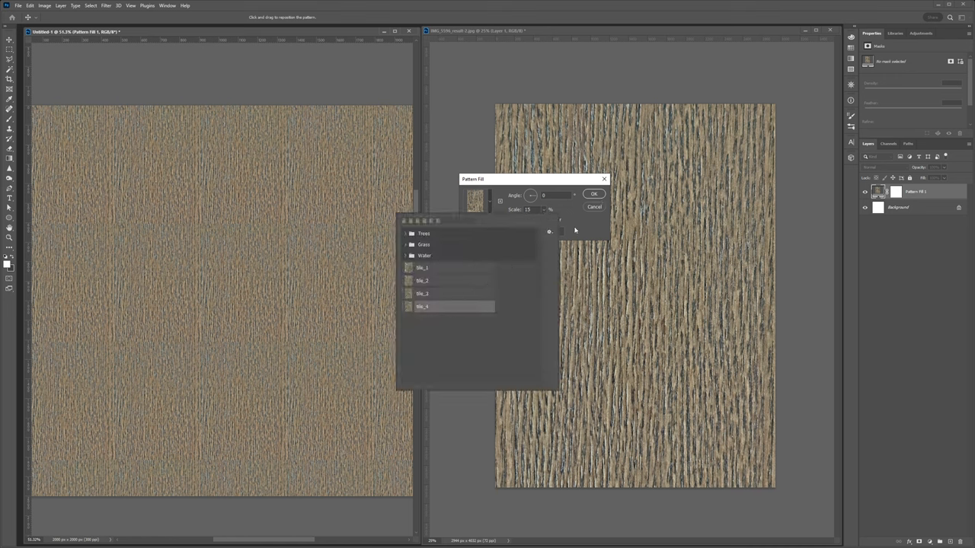
pyautogui.click(593, 195)
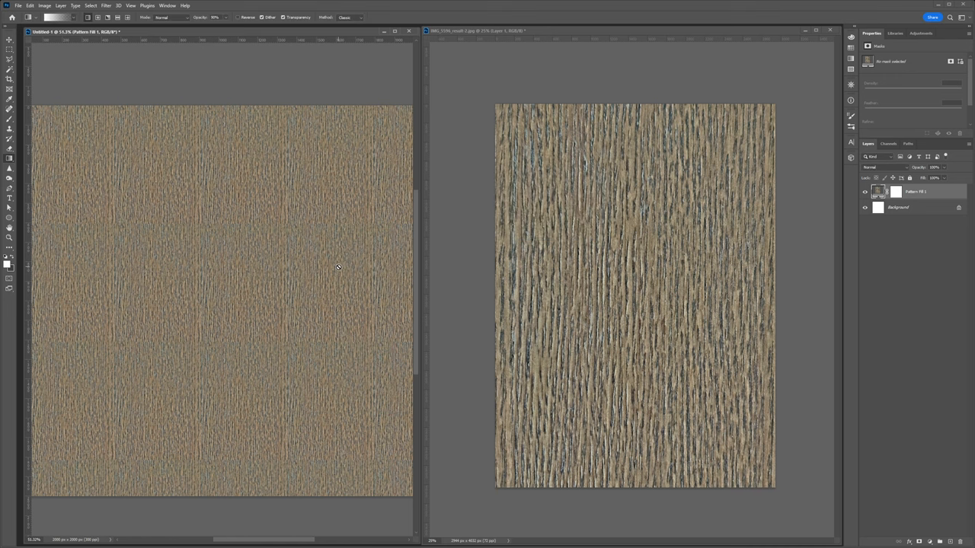
pyautogui.moveTo(516, 265)
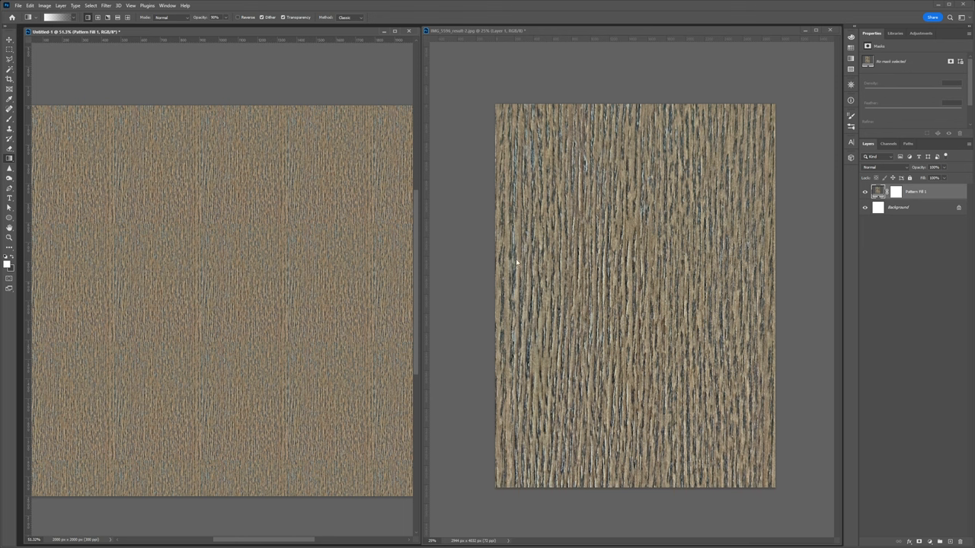
pyautogui.moveTo(372, 256)
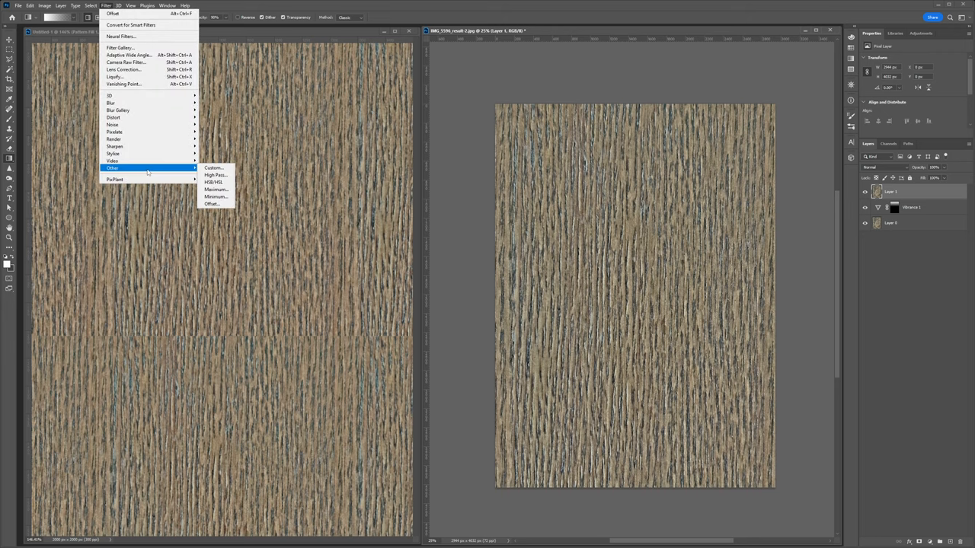
# Apply a vertical Offset with Wrap Around so the texture's top and bottom seams meet mid-image.
pyautogui.click(213, 204)
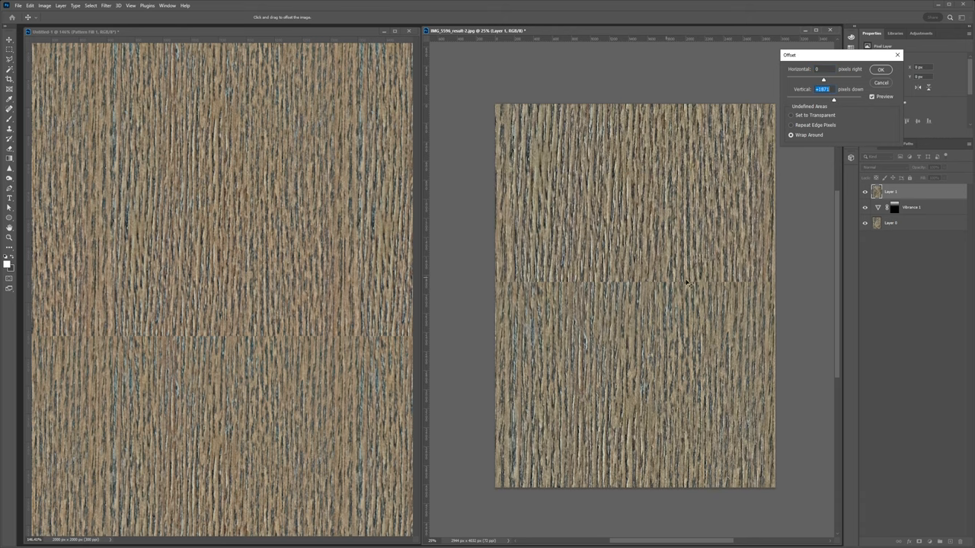
pyautogui.click(880, 70)
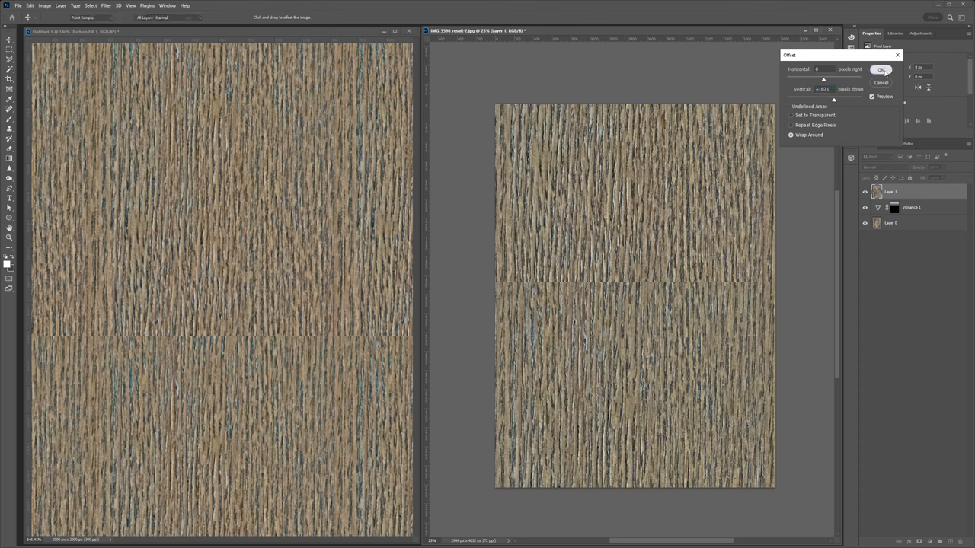
pyautogui.click(877, 67)
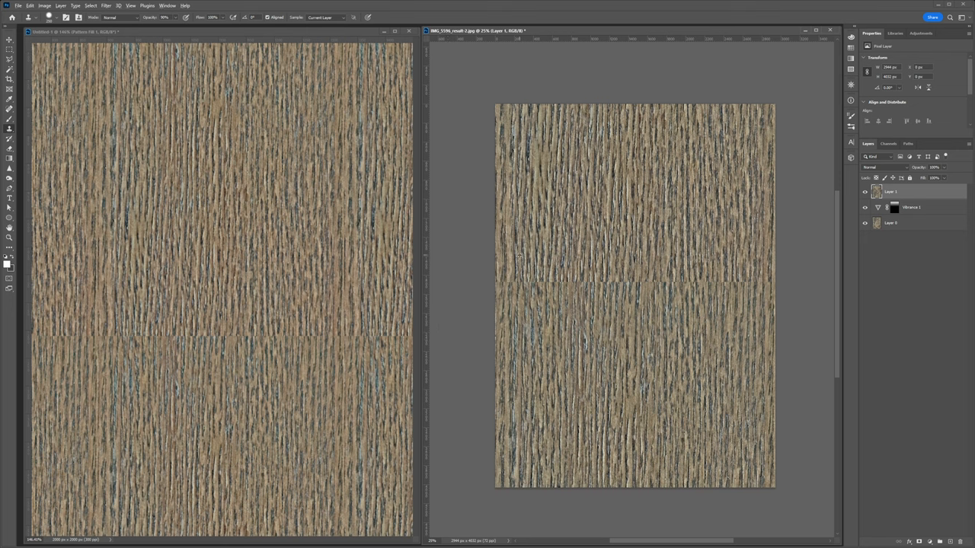
pyautogui.moveTo(521, 260)
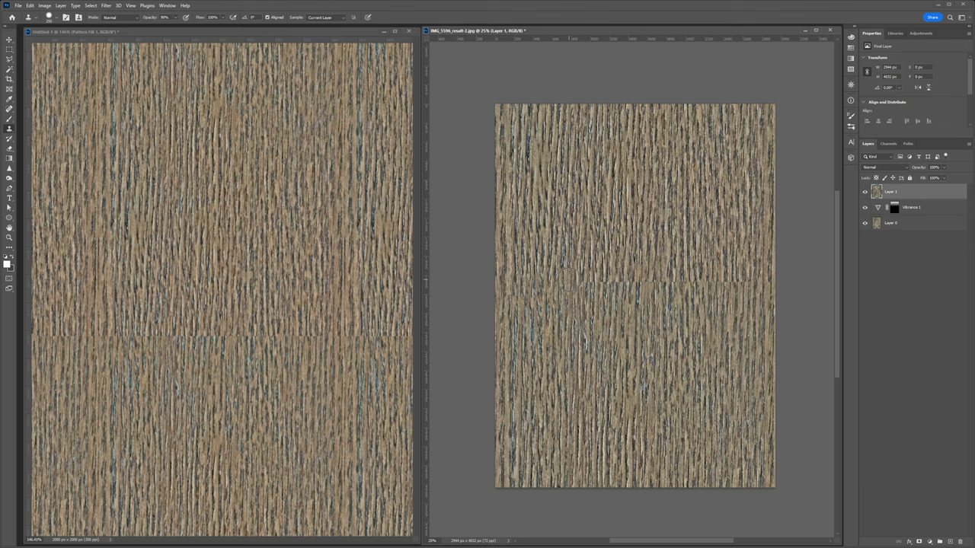
pyautogui.moveTo(622, 244)
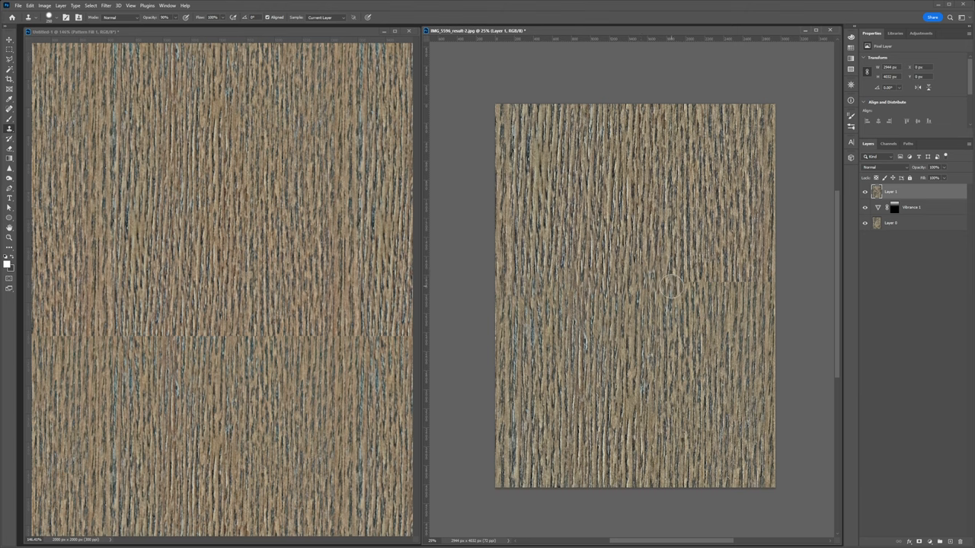
pyautogui.moveTo(725, 250)
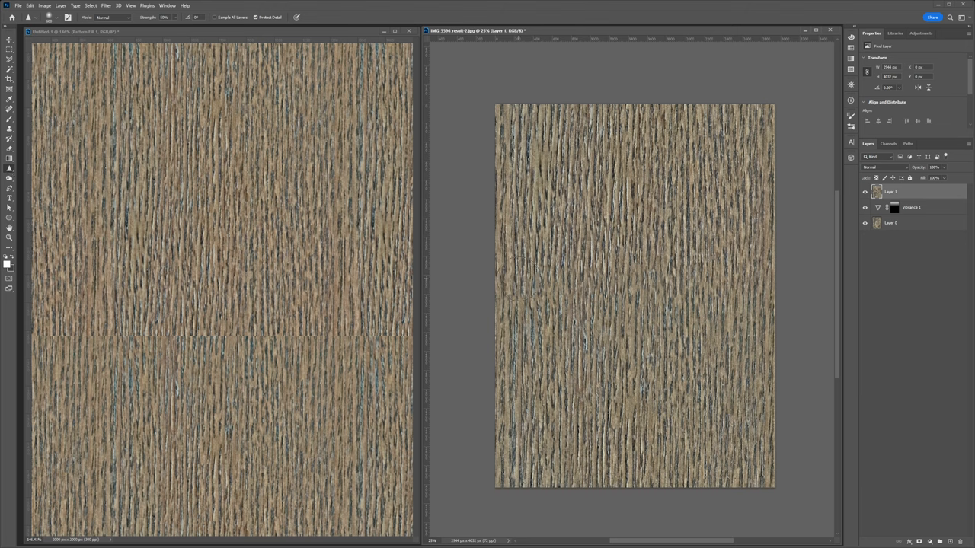
pyautogui.moveTo(667, 268)
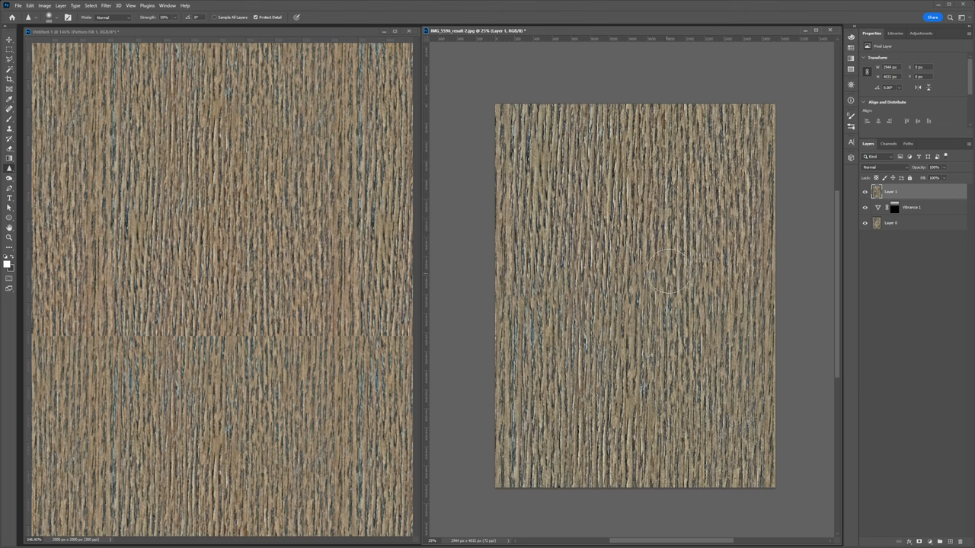
pyautogui.moveTo(625, 303)
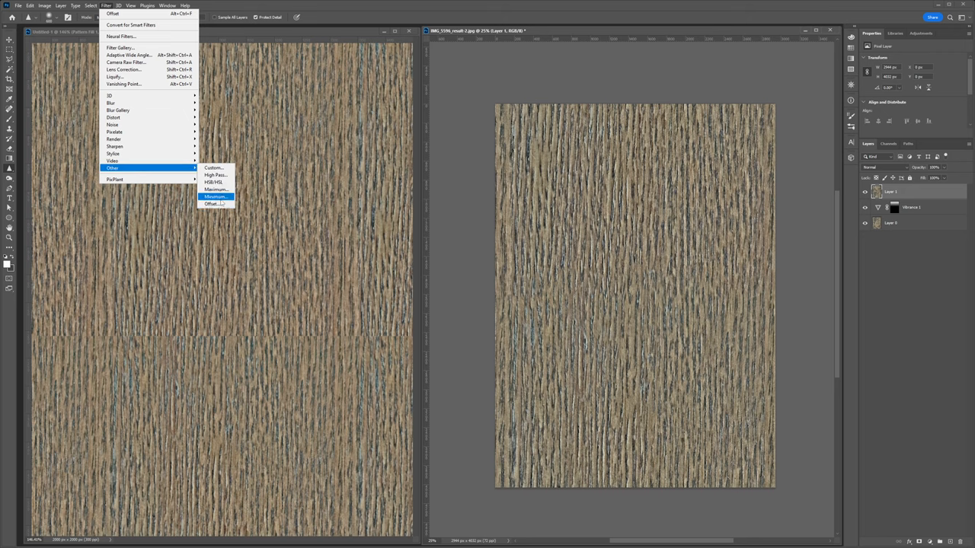
# Offset the texture back into place and save it as a new pattern via Define Pattern.
pyautogui.click(212, 204)
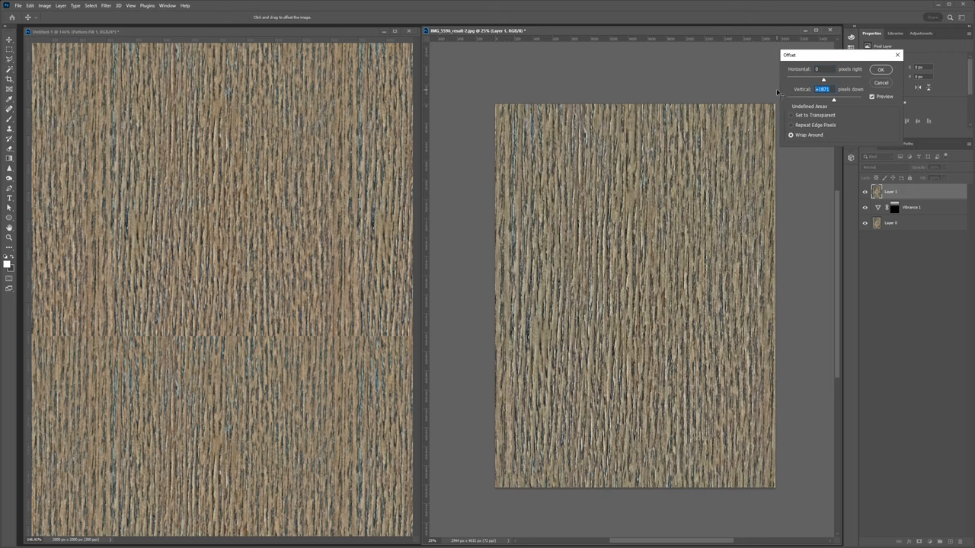
pyautogui.click(878, 64)
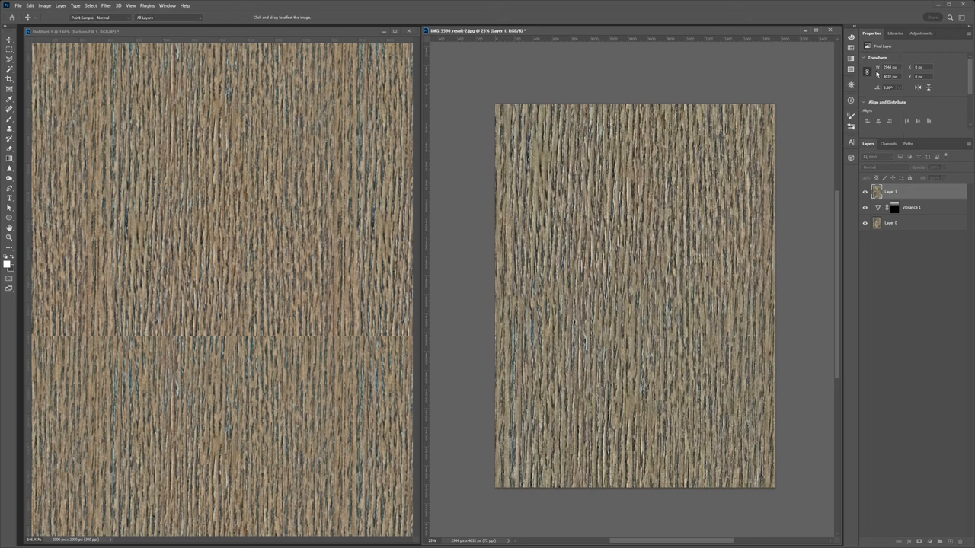
pyautogui.click(26, 4)
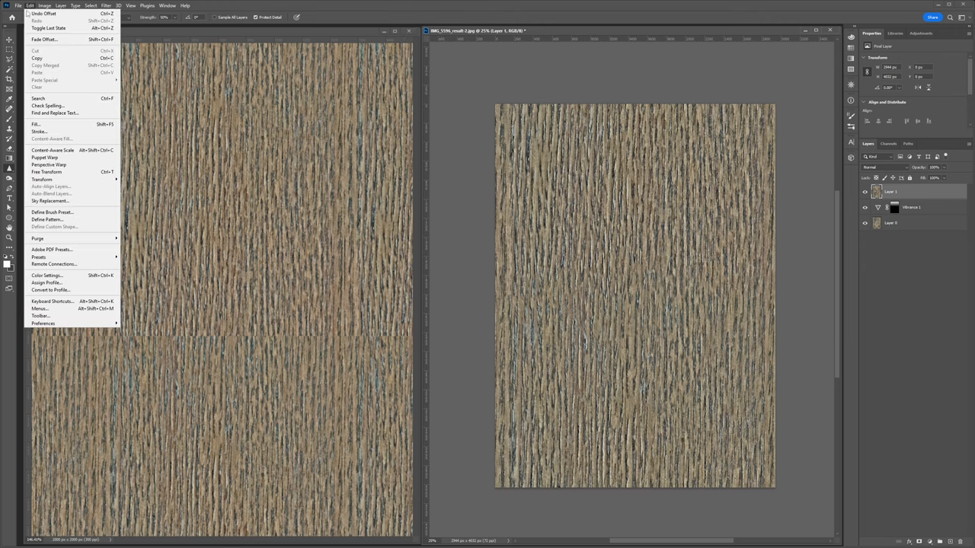
pyautogui.click(47, 220)
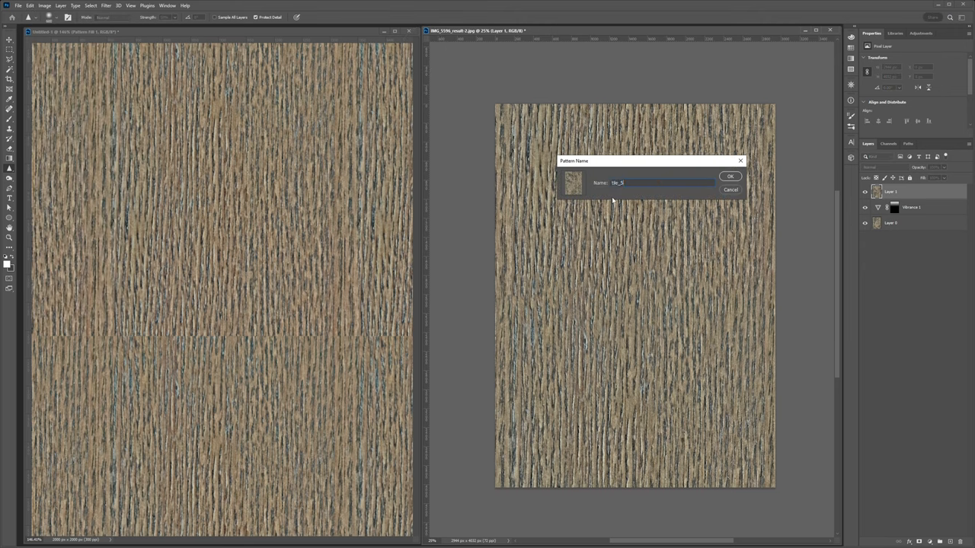
pyautogui.click(730, 177)
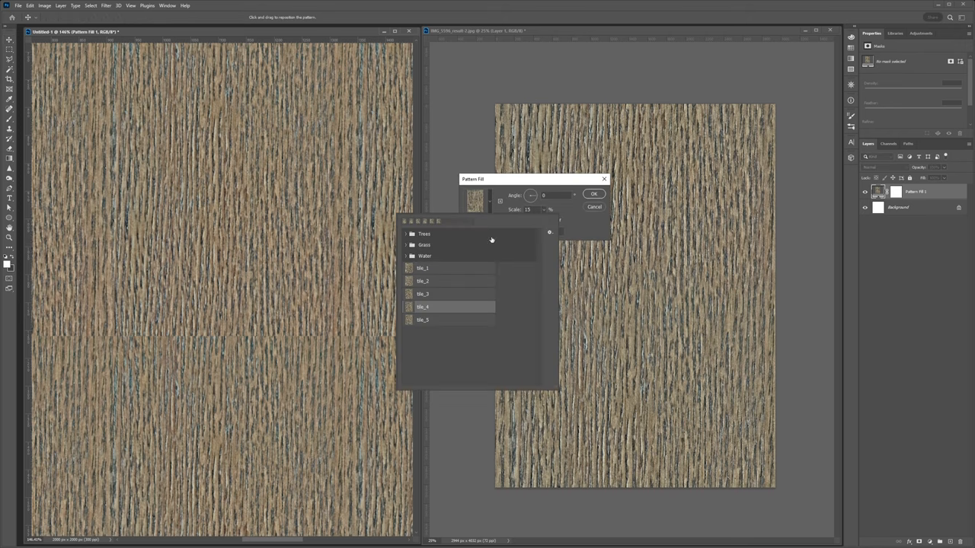
# Fill the test document with the newest wood pattern in the Pattern Fill dialog.
pyautogui.click(445, 319)
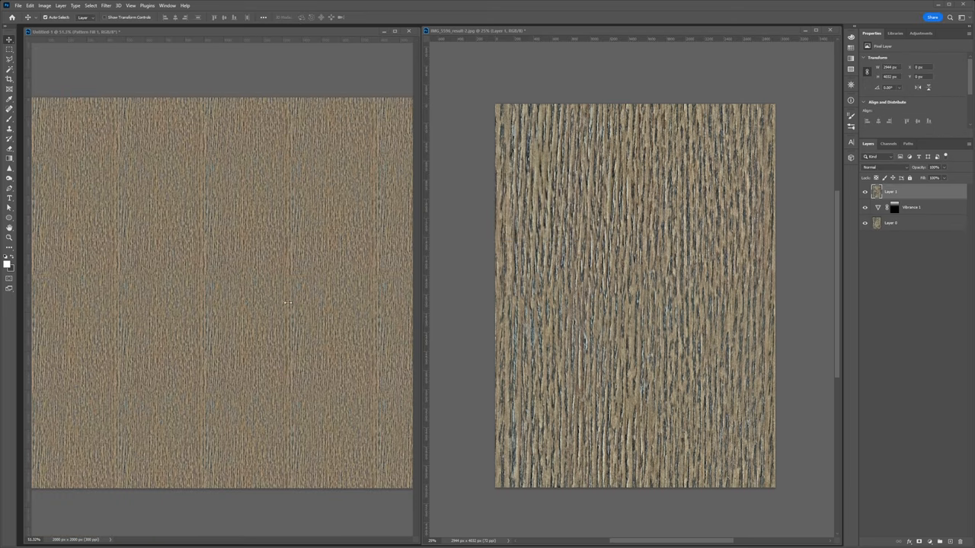
pyautogui.moveTo(285, 244)
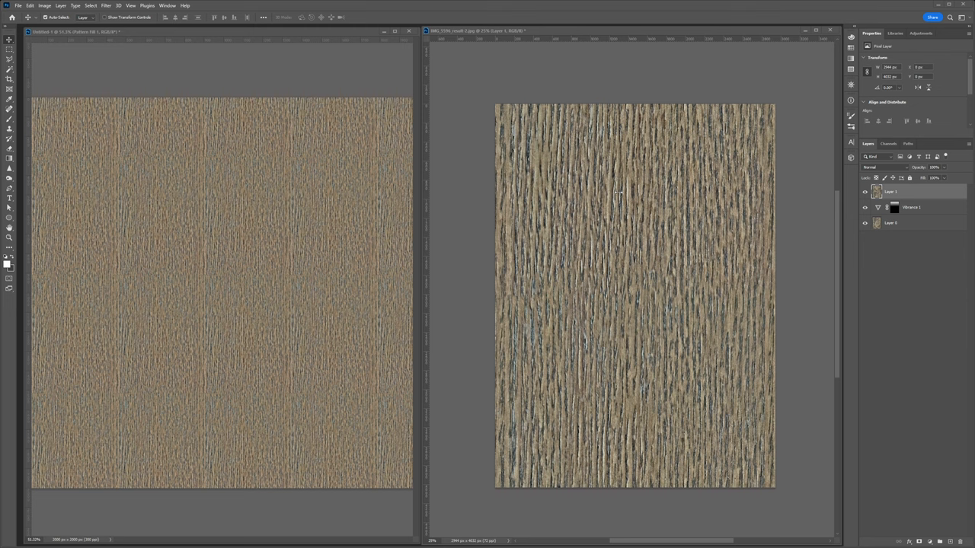
pyautogui.moveTo(509, 220)
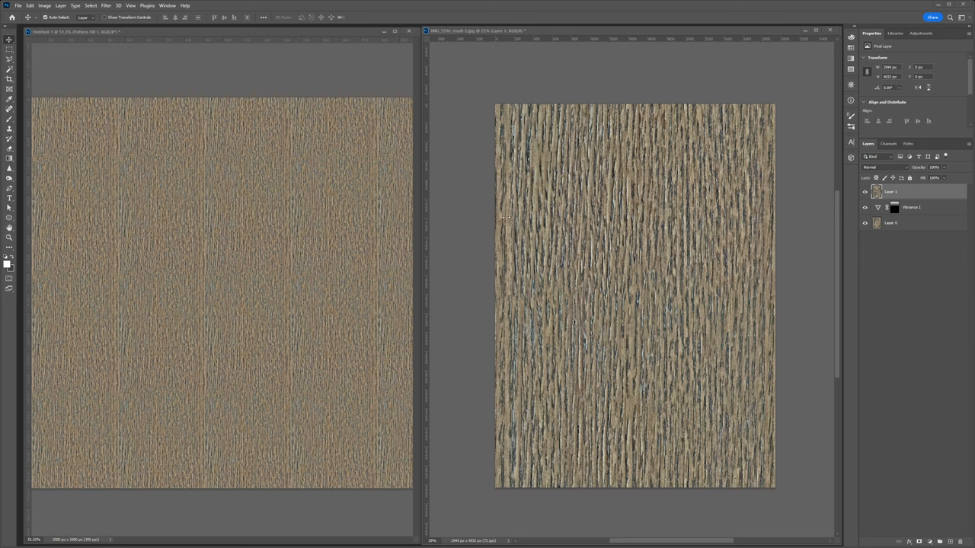
pyautogui.moveTo(515, 217)
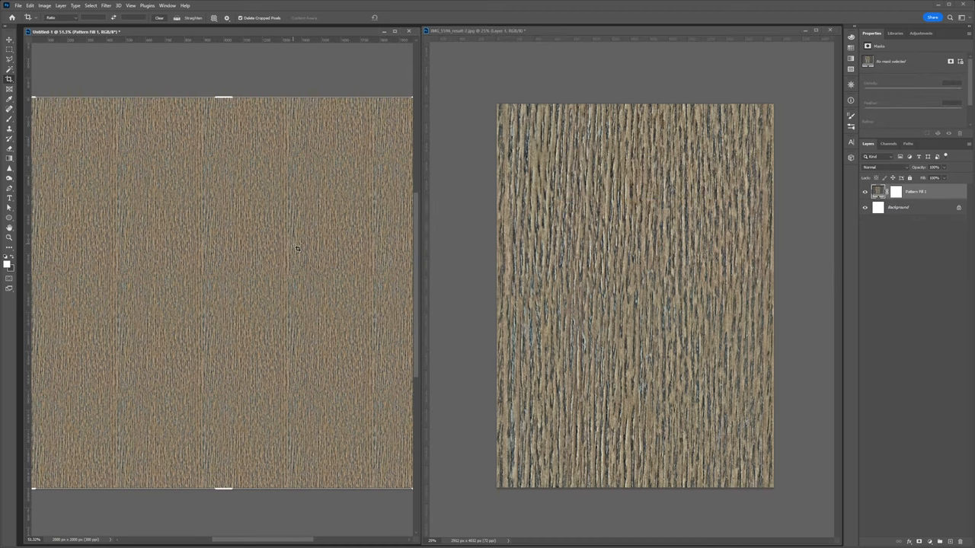
pyautogui.moveTo(295, 246)
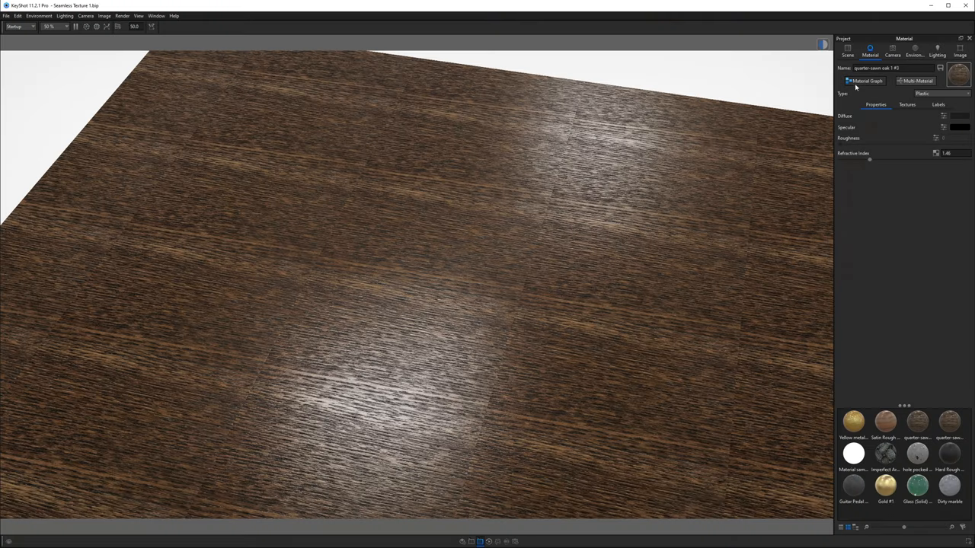
# View the KeyShot scene rendered with the wood grain material on a flat surface.
pyautogui.click(862, 81)
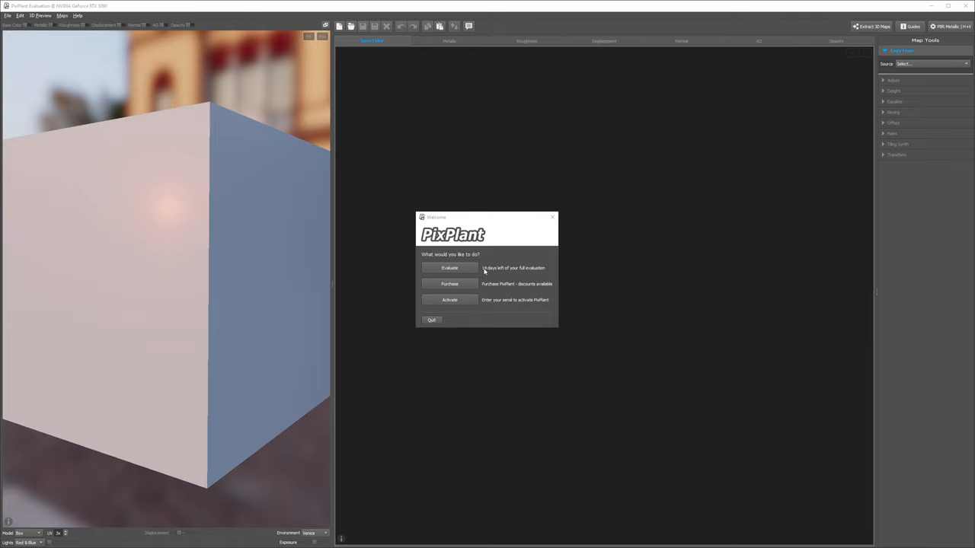
# Continue with the free PixPlant evaluation and load the wood texture photo.
pyautogui.click(447, 268)
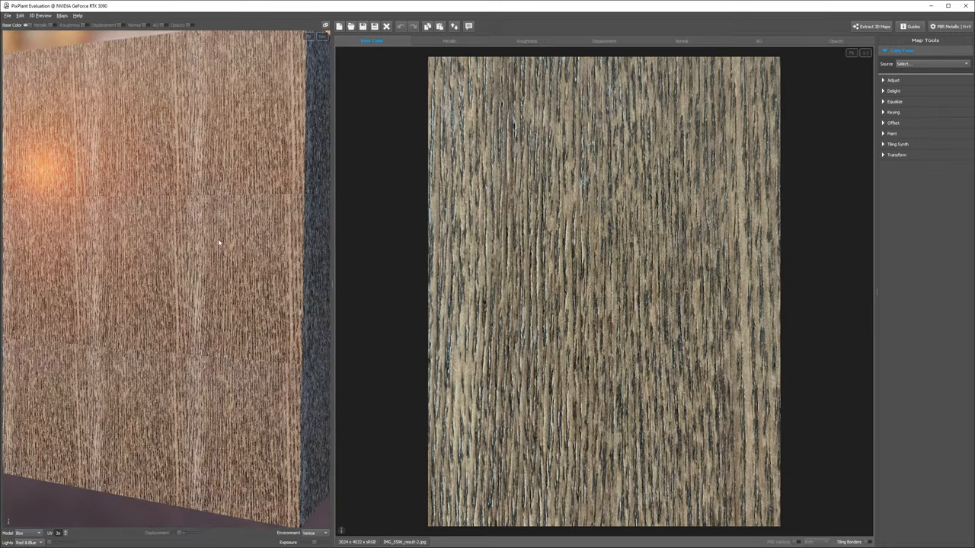
# Generate a seamless wood texture using the Current Map as the Seed Image.
pyautogui.click(897, 144)
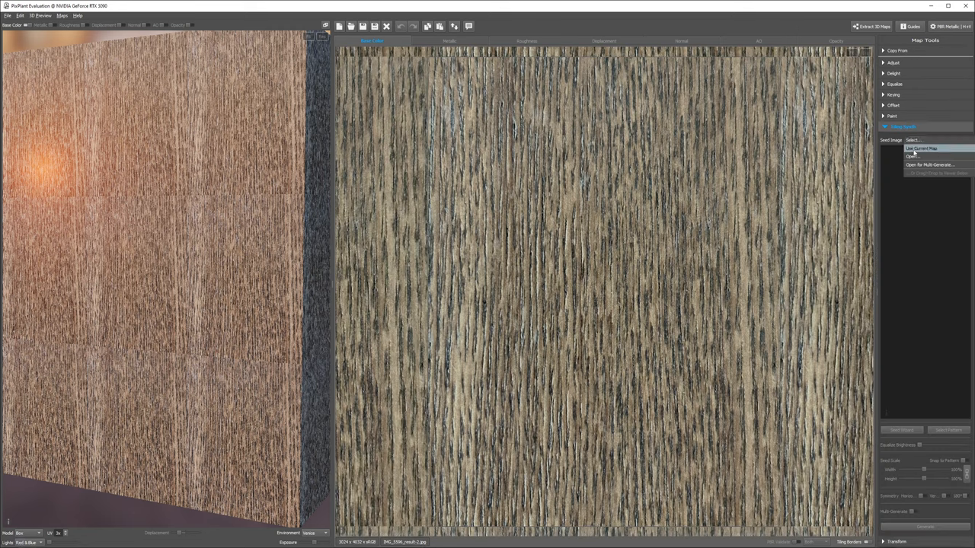
pyautogui.click(920, 148)
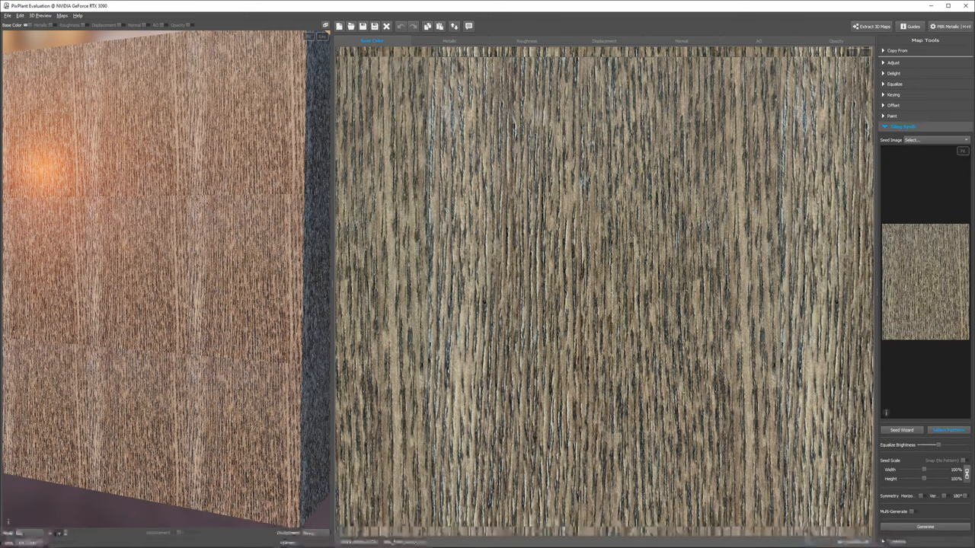
pyautogui.click(926, 524)
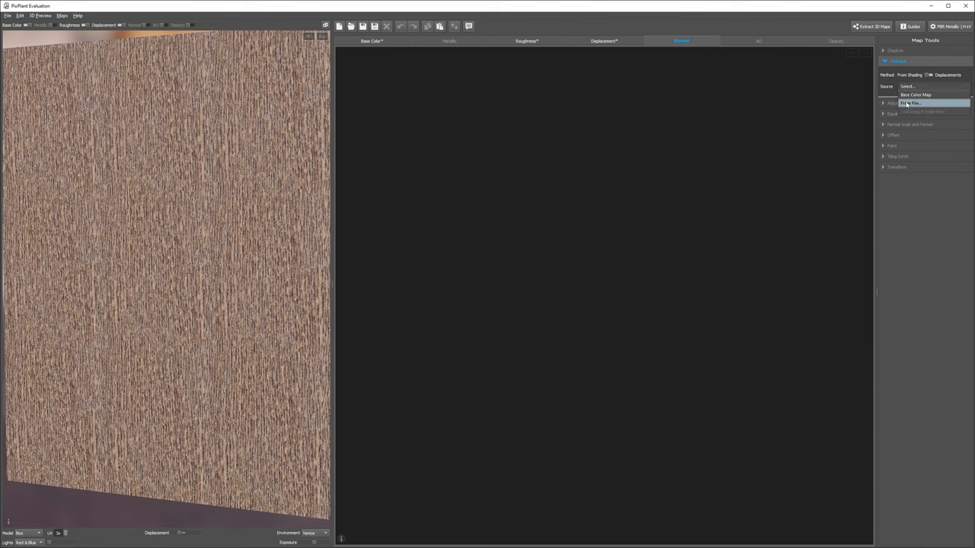
# Derive the normal map From Displacement, return to Base Color, and bring up the Save All command.
pyautogui.click(530, 39)
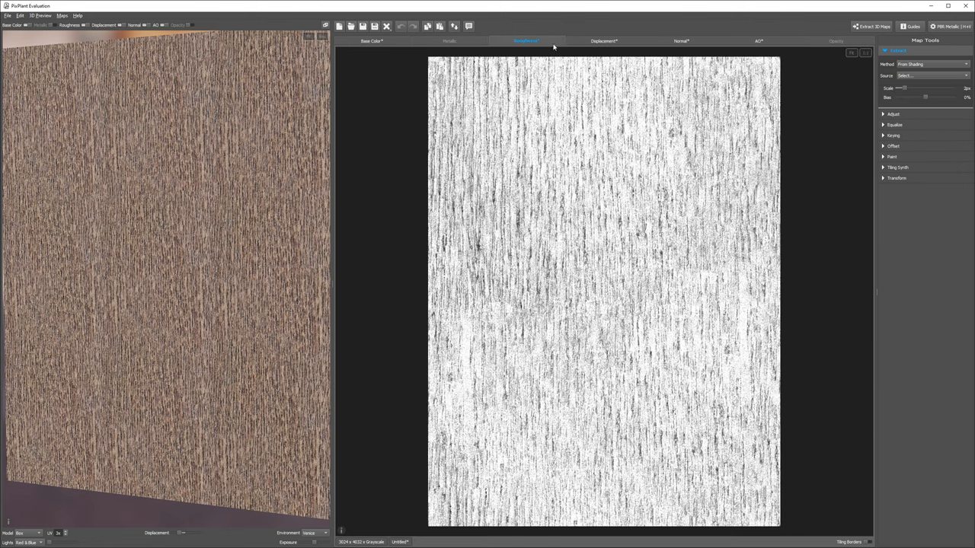
pyautogui.click(681, 40)
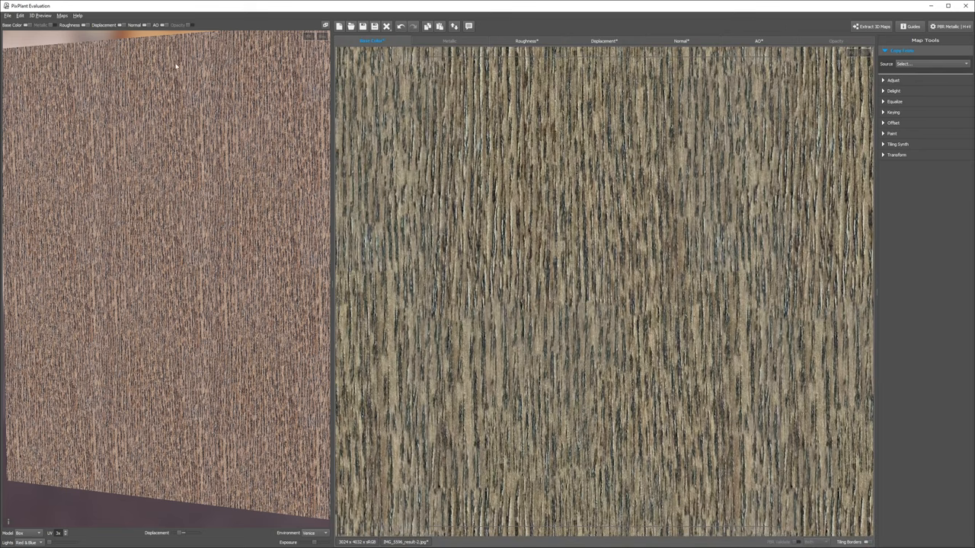
pyautogui.click(6, 16)
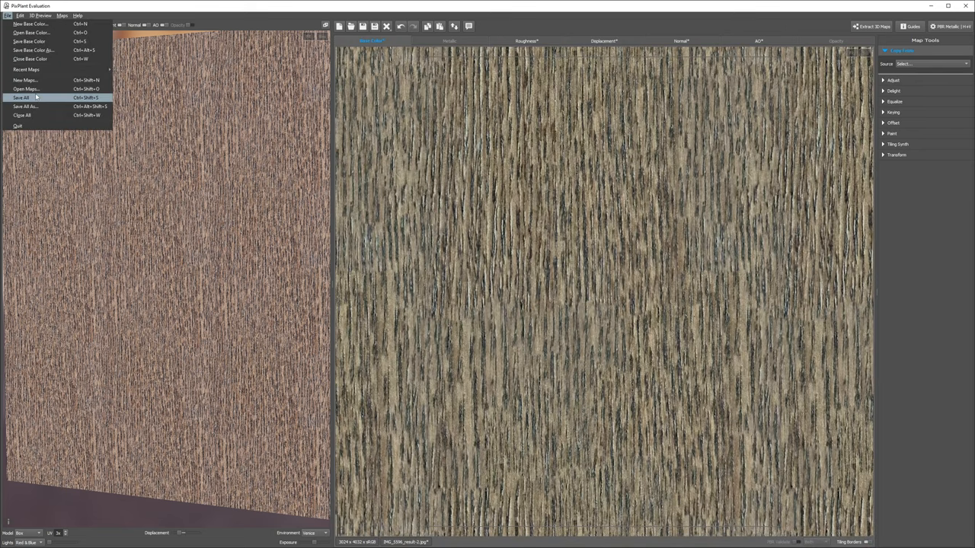